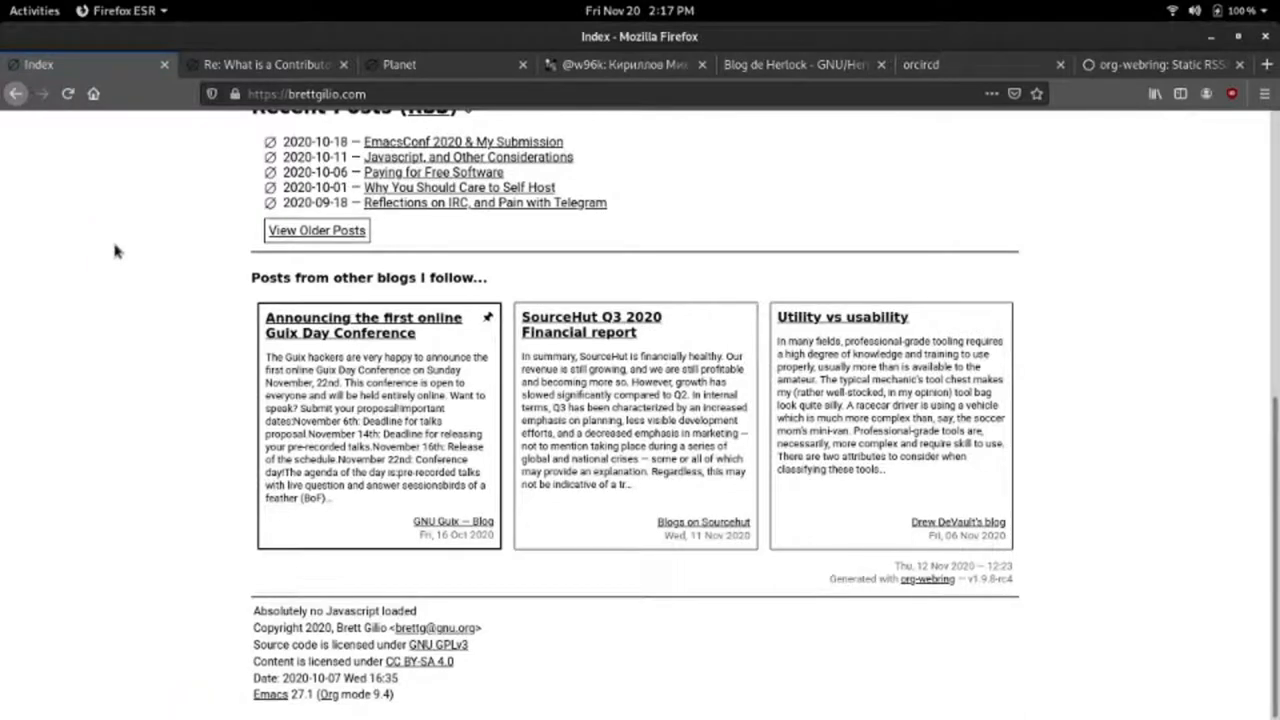
Locate the let block calling org-webring-generate-webring in ring.org via backward search
{"action": "scroll", "scroll_direction": "up", "scroll_amount": 3}
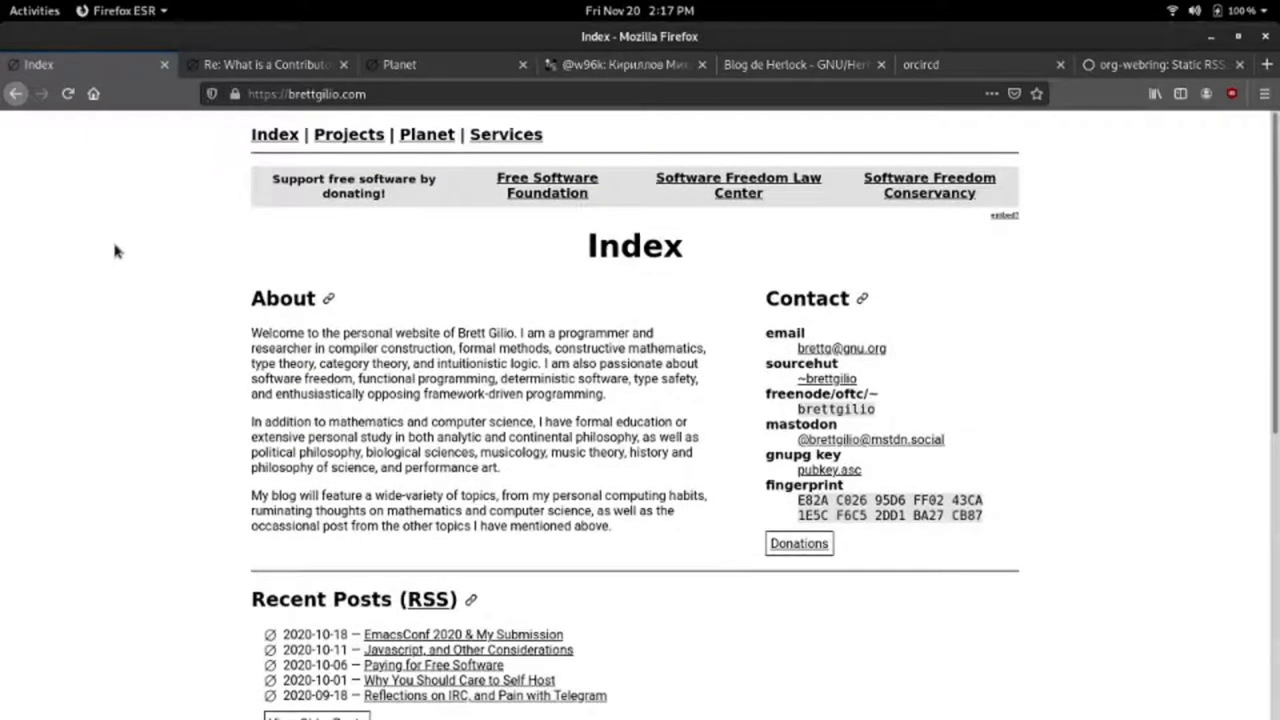
{"action": "mouse_move", "coordinate": [460, 360]}
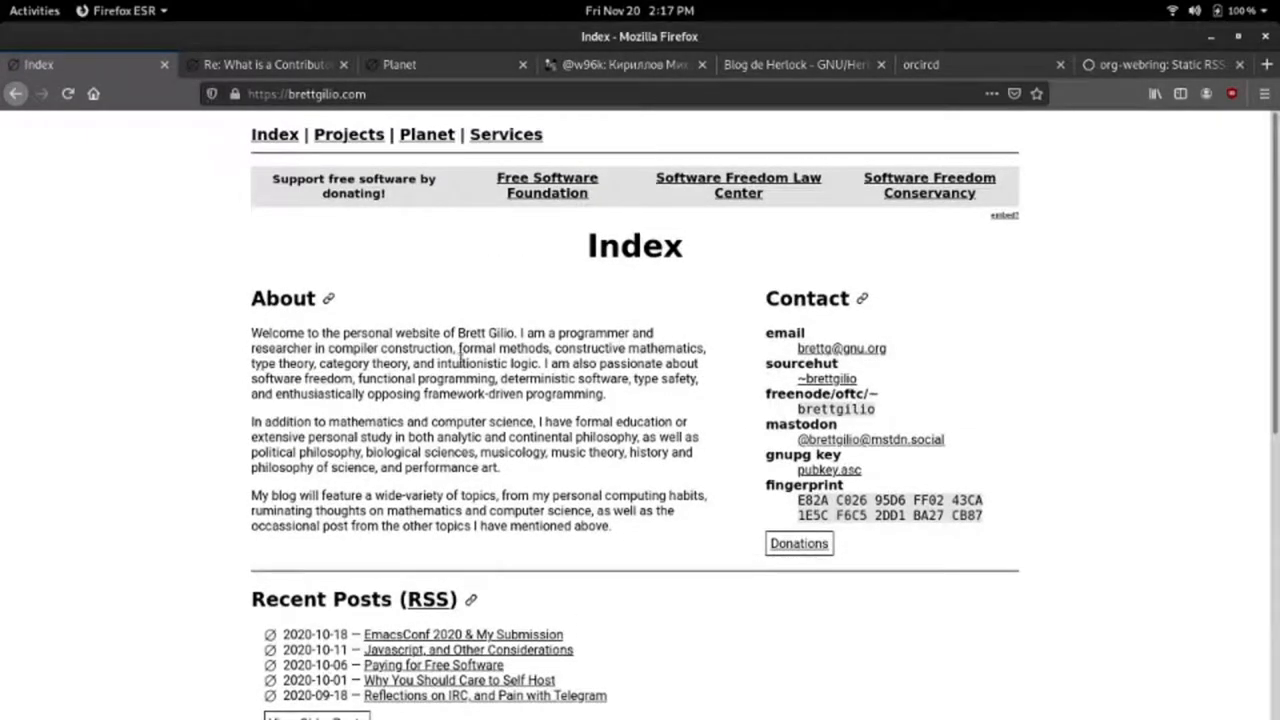
{"action": "scroll", "scroll_direction": "down", "scroll_amount": 3}
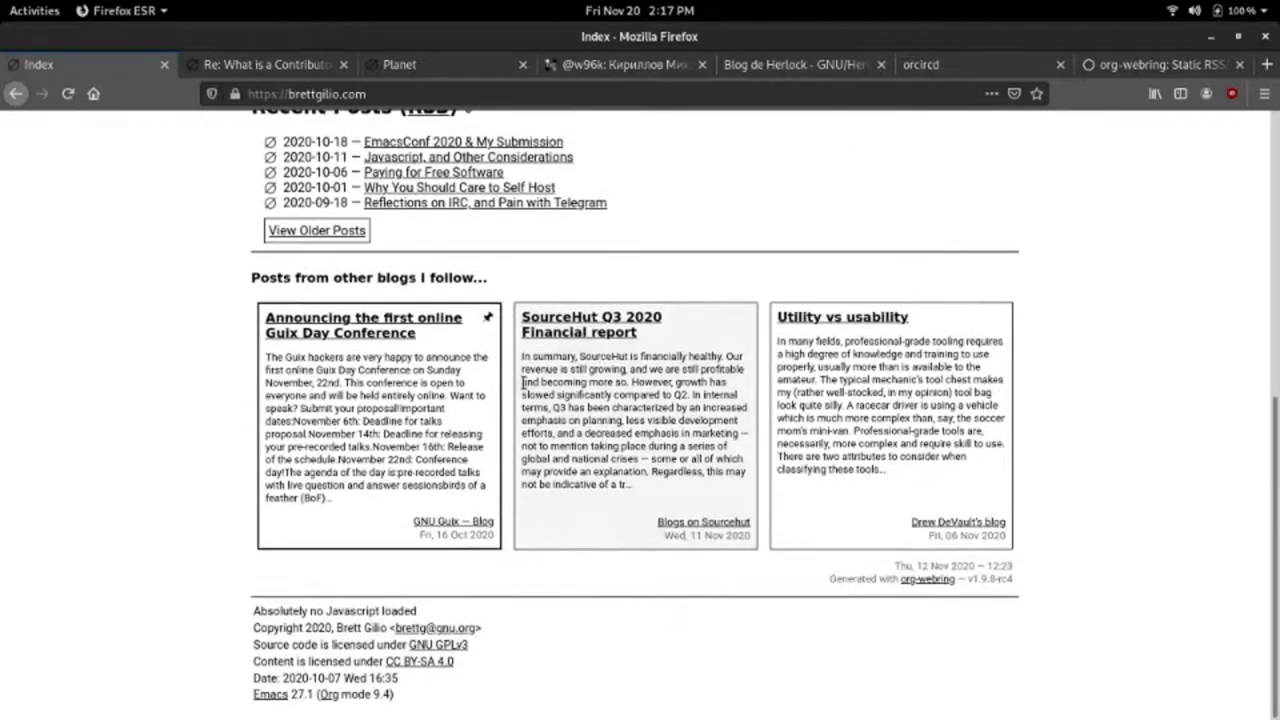
{"action": "mouse_move", "coordinate": [84, 370]}
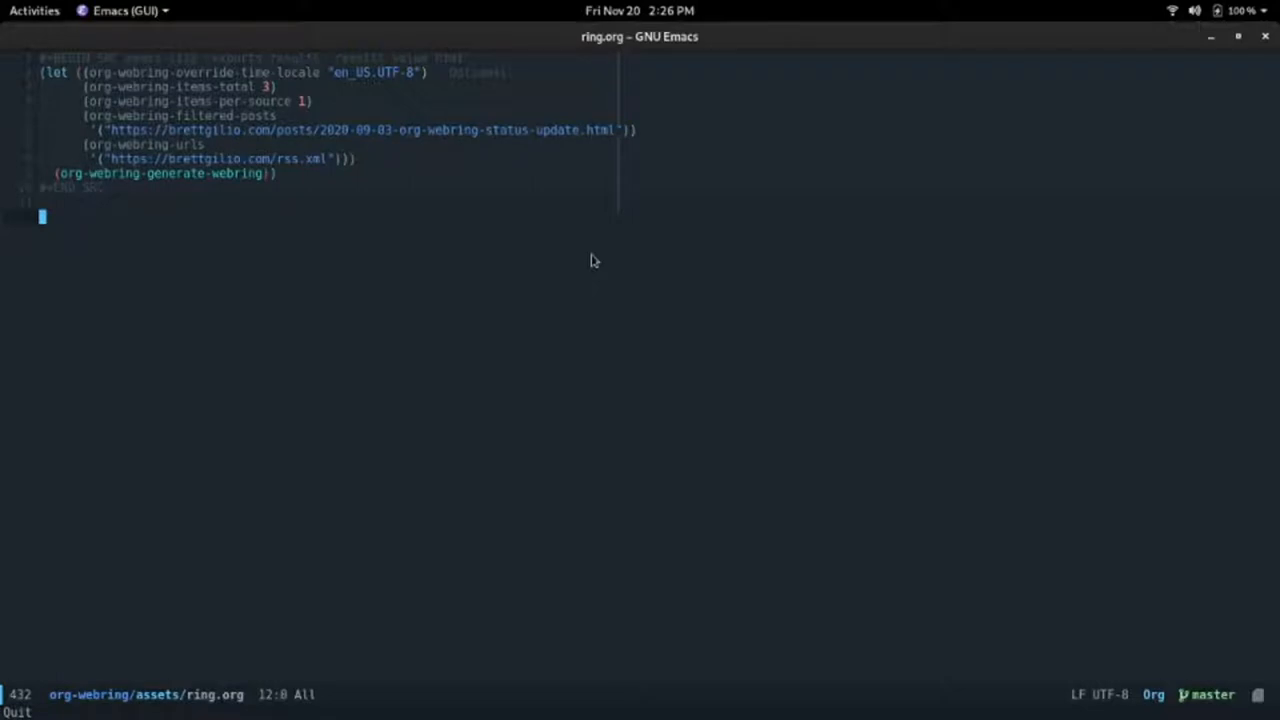
{"action": "key", "text": "ctrl+r"}
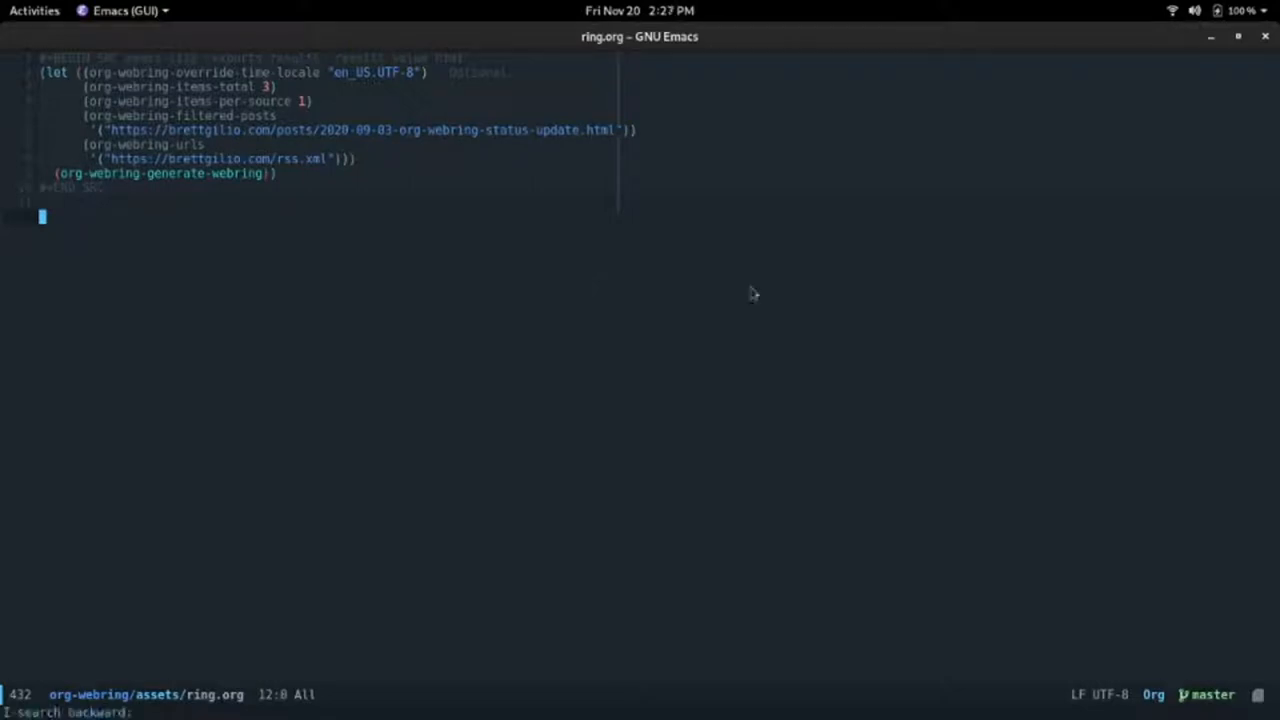
{"action": "key", "text": "C-c C-e"}
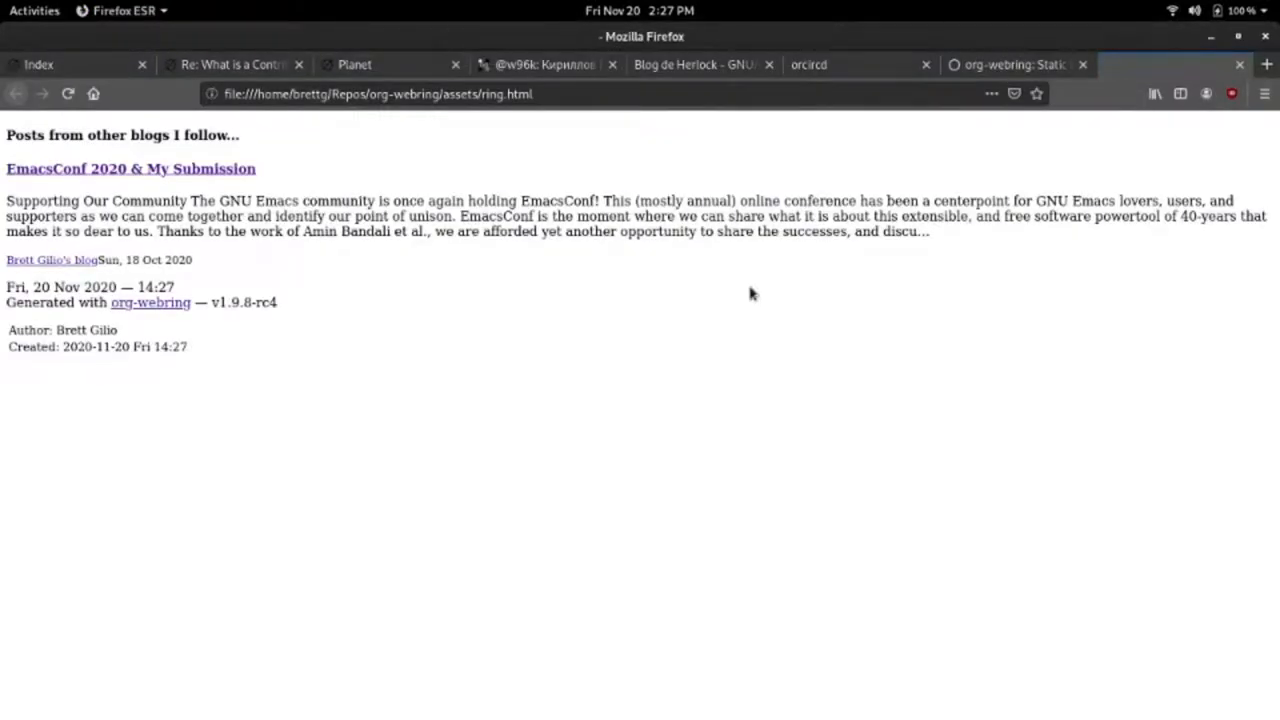
{"action": "mouse_move", "coordinate": [284, 330]}
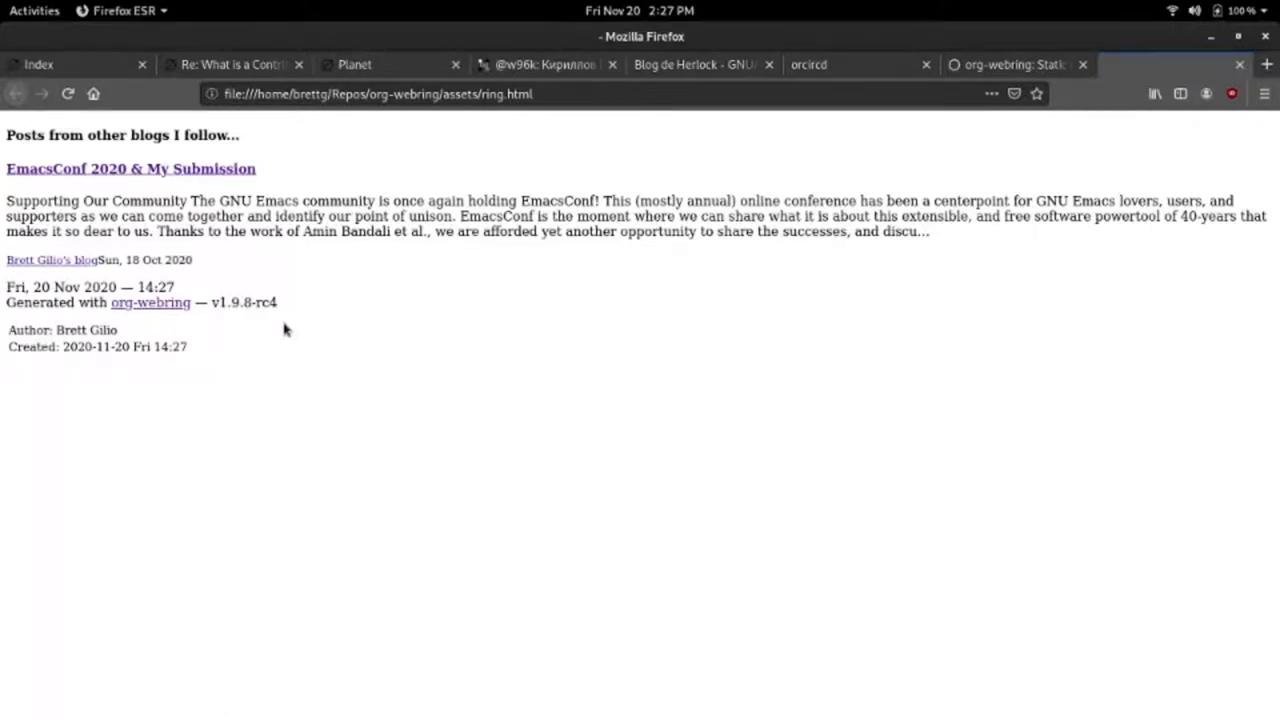
{"action": "mouse_move", "coordinate": [150, 168]}
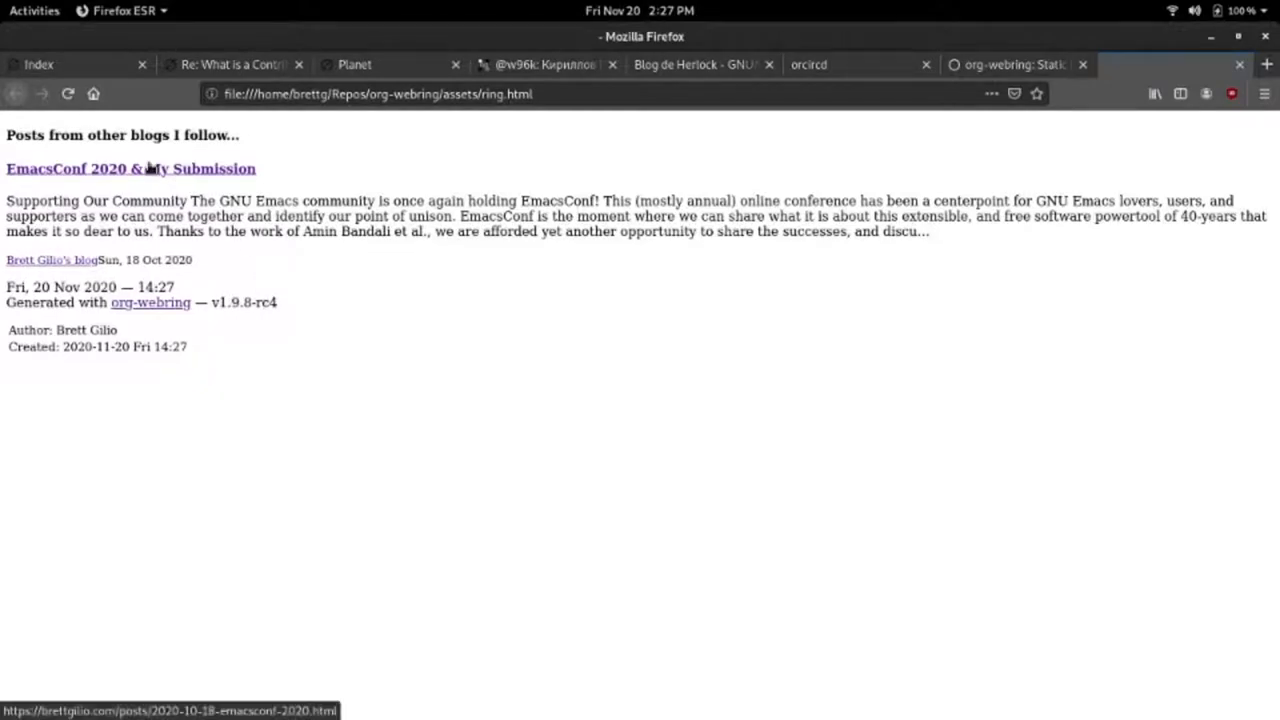
Follow the EmacsConf 2020 & My Submission link from the generated ring.html
{"action": "left_click", "coordinate": [130, 168]}
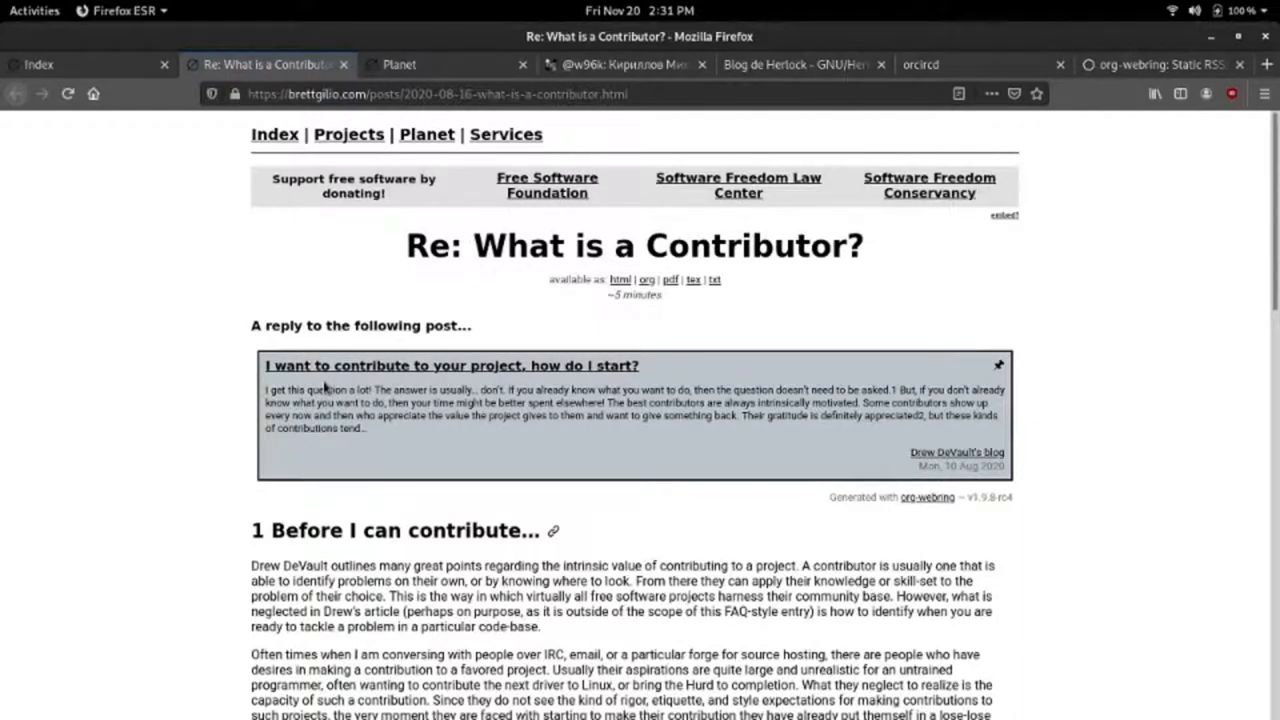
{"action": "mouse_move", "coordinate": [658, 312]}
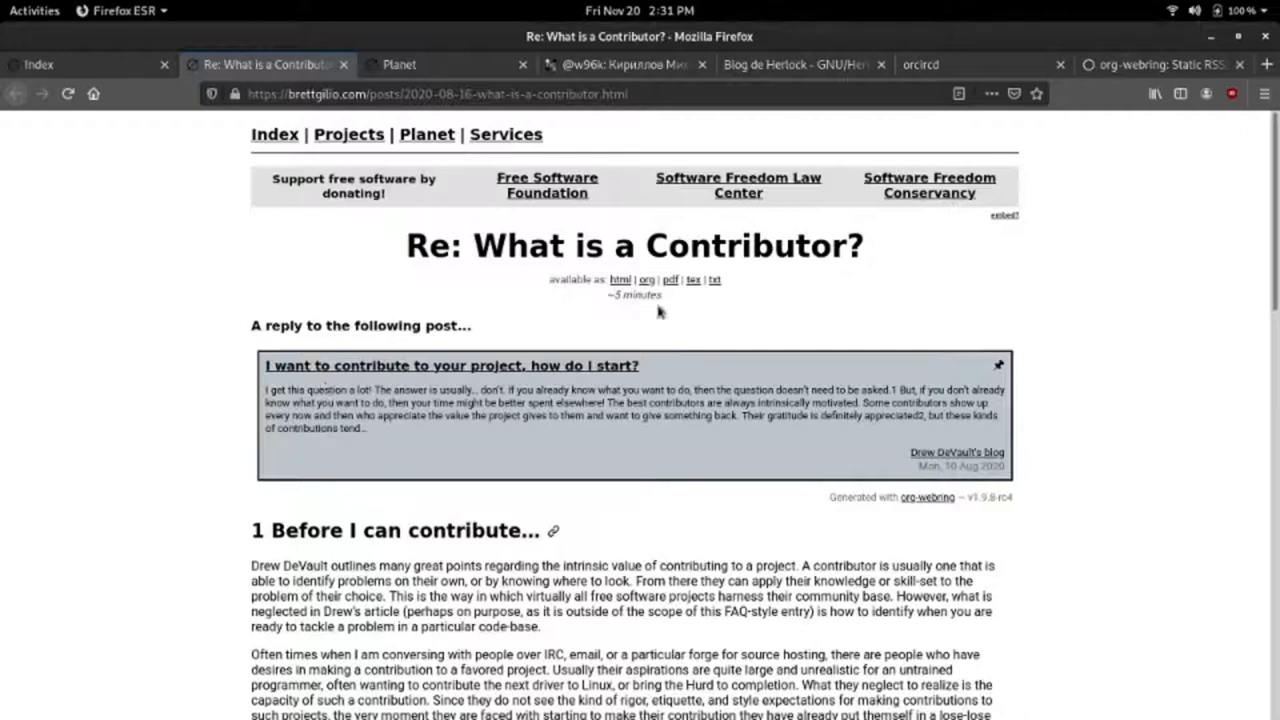
{"action": "mouse_move", "coordinate": [1104, 308]}
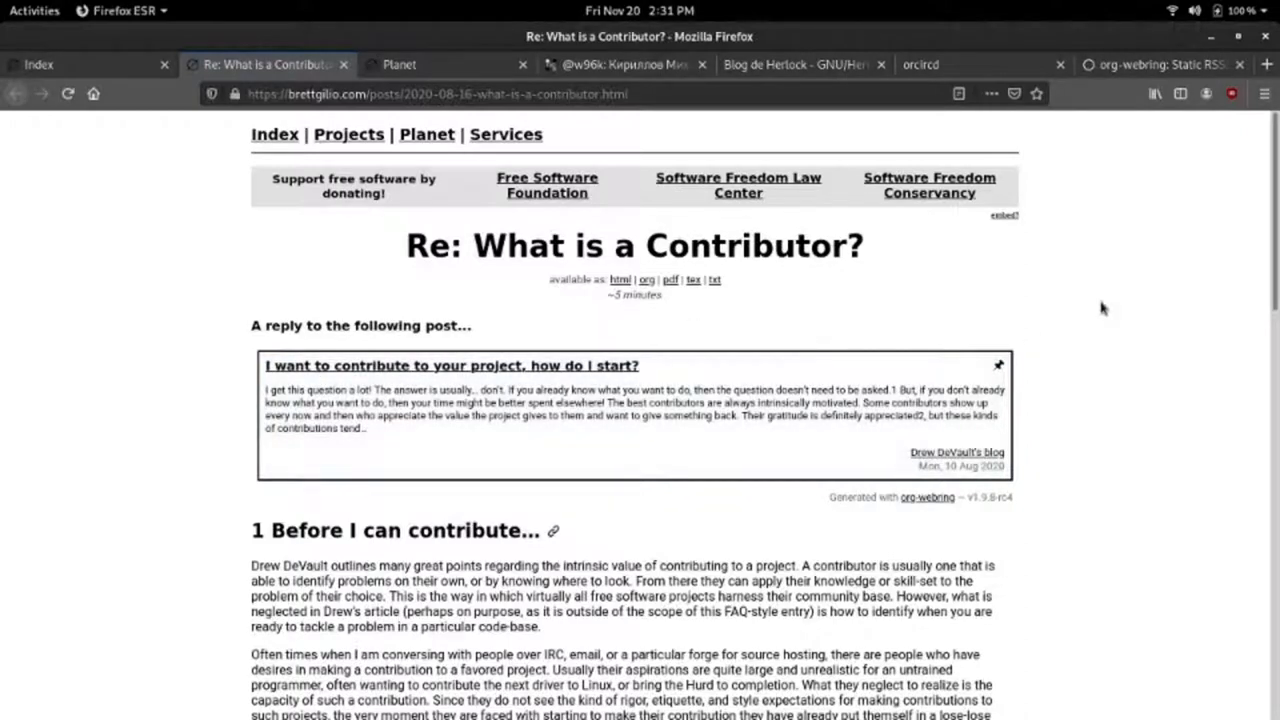
{"action": "mouse_move", "coordinate": [1092, 324]}
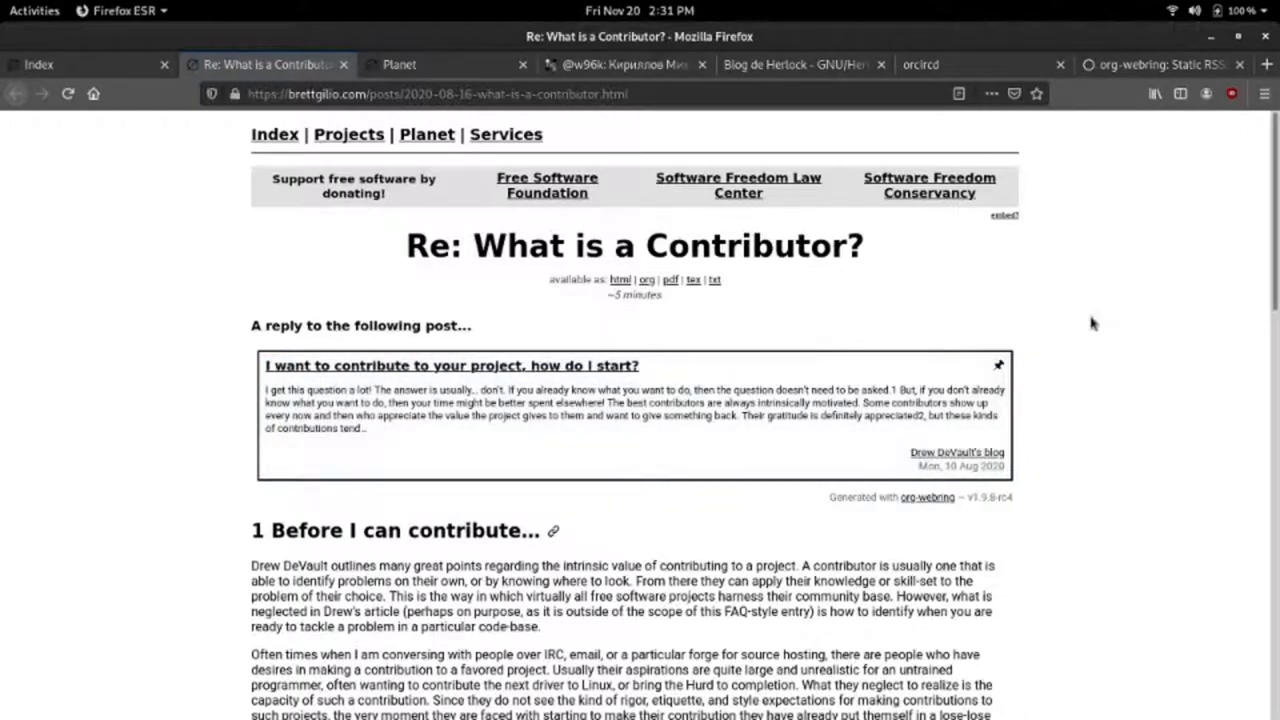
{"action": "mouse_move", "coordinate": [846, 532]}
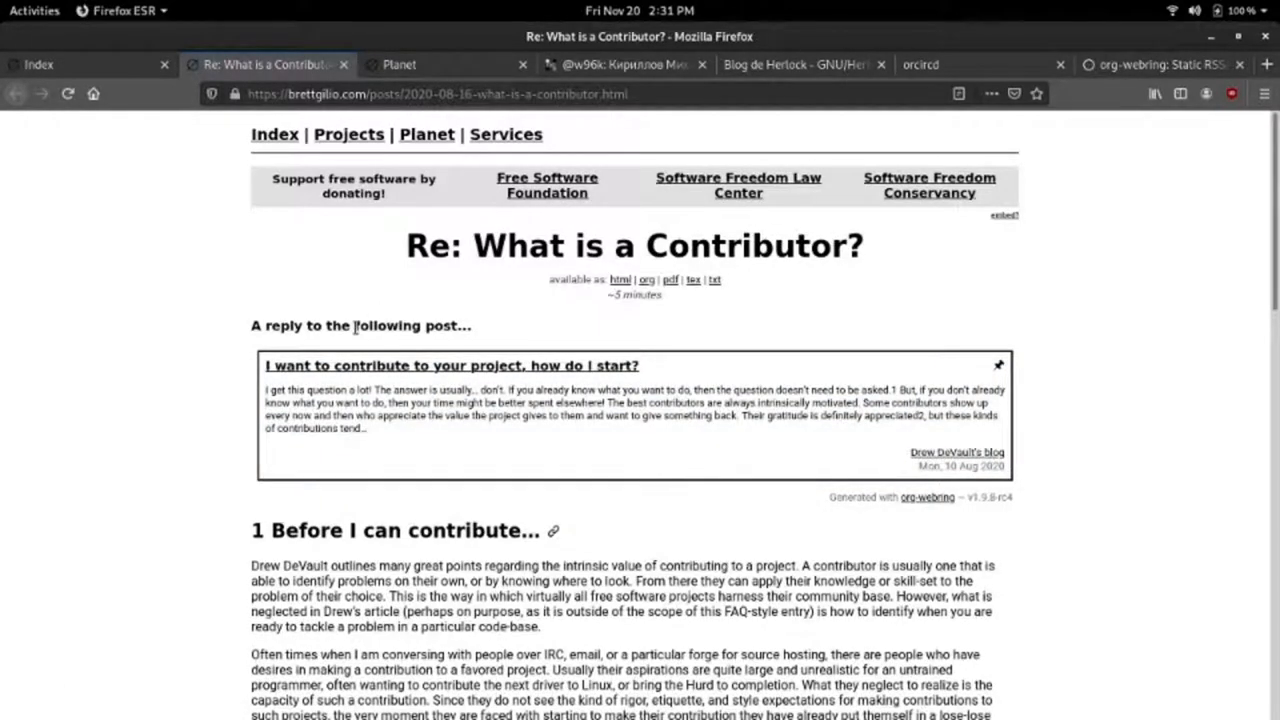
Bring up the 'Re: What is a Contributor?' post with its org-webring reply card
{"action": "left_click", "coordinate": [32, 10]}
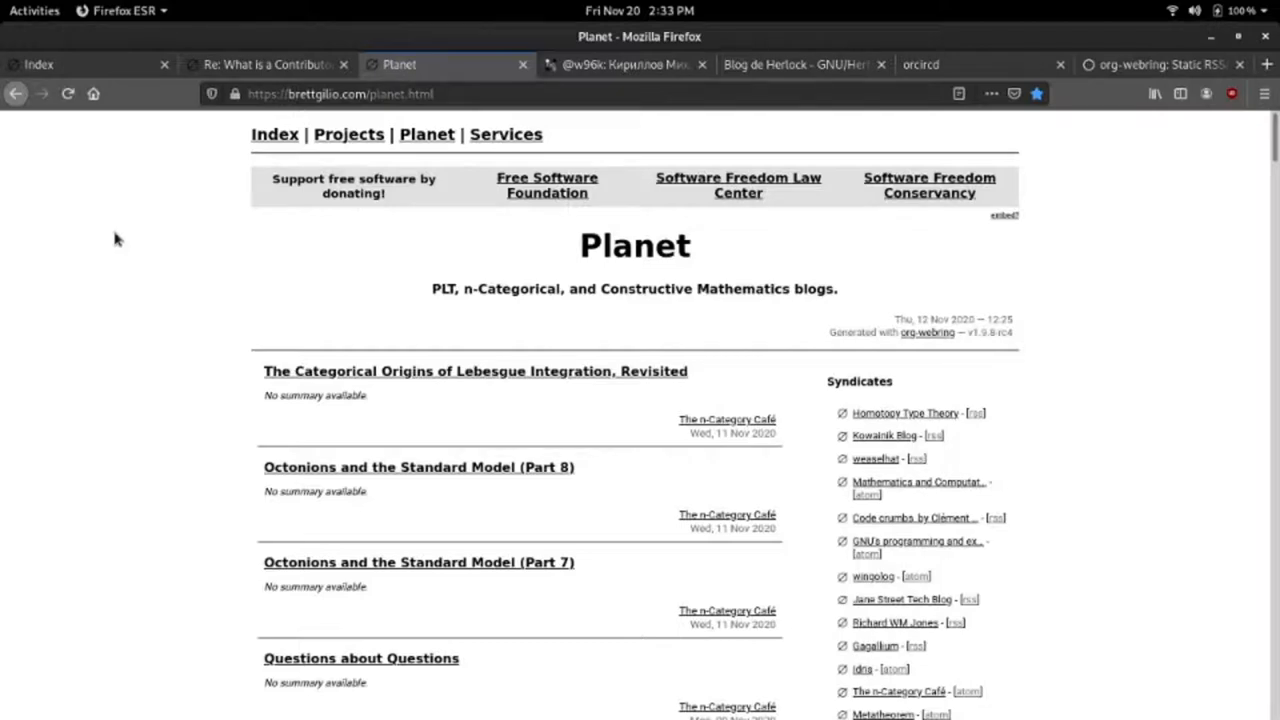
Browse the Planet page's syndicated Lisp and octonion posts, returning to the heading
{"action": "scroll", "scroll_direction": "down", "scroll_amount": 3}
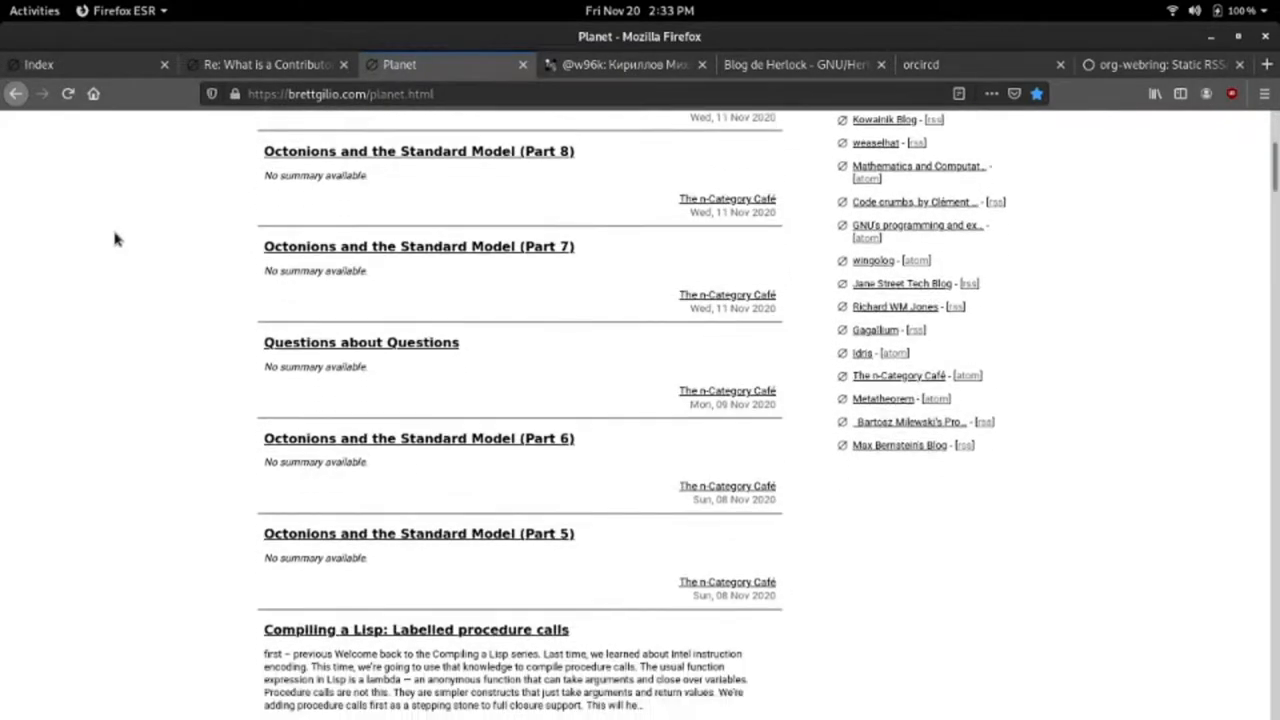
{"action": "scroll", "scroll_direction": "down", "scroll_amount": 3}
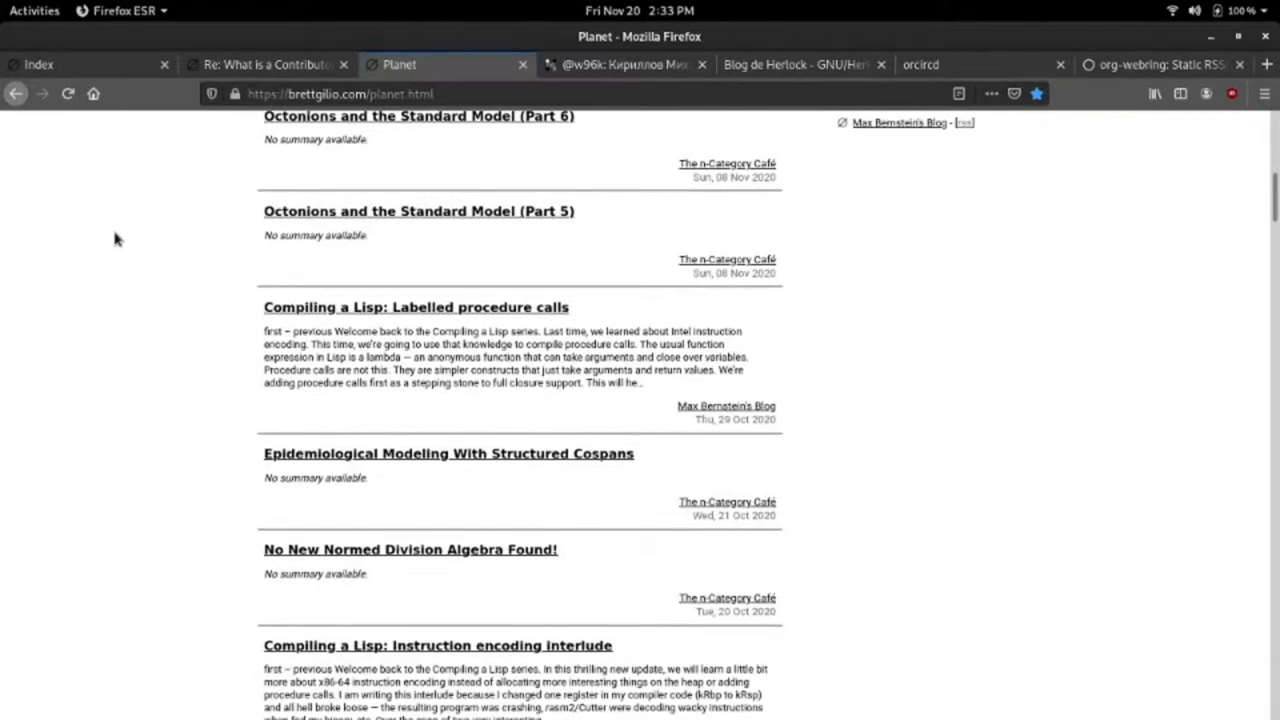
{"action": "scroll", "scroll_direction": "up", "scroll_amount": 3}
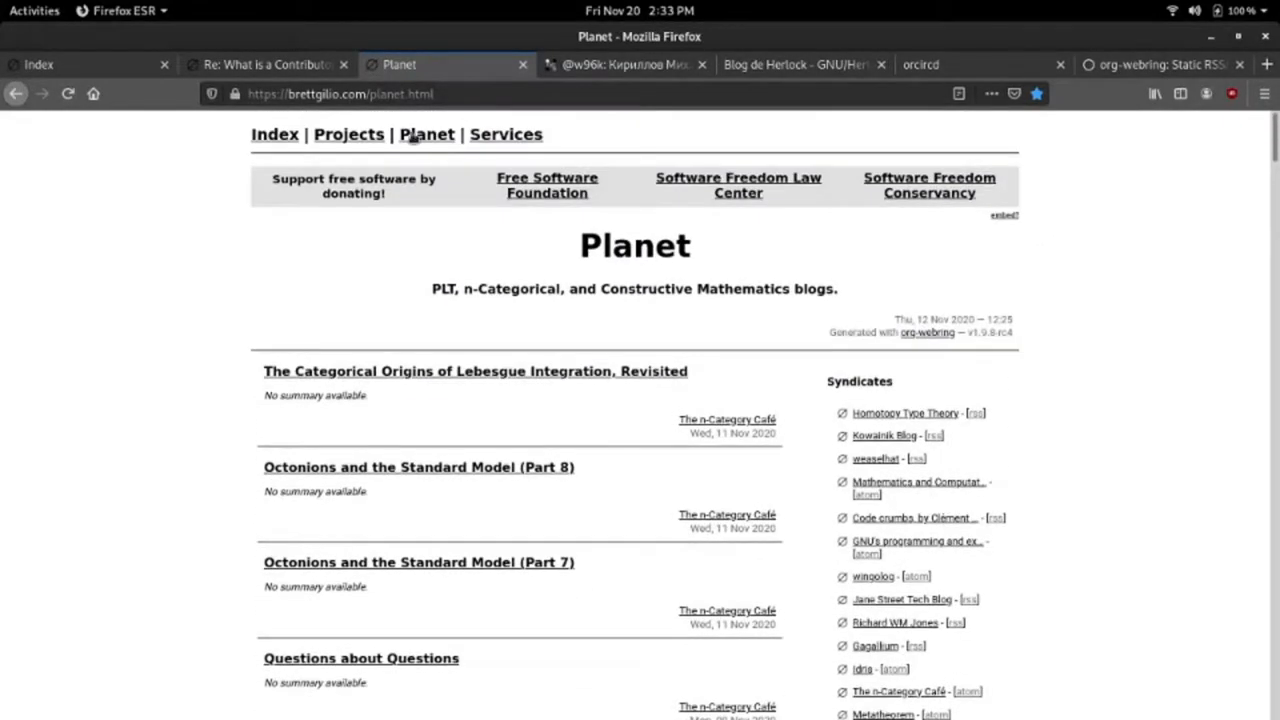
{"action": "mouse_move", "coordinate": [926, 396]}
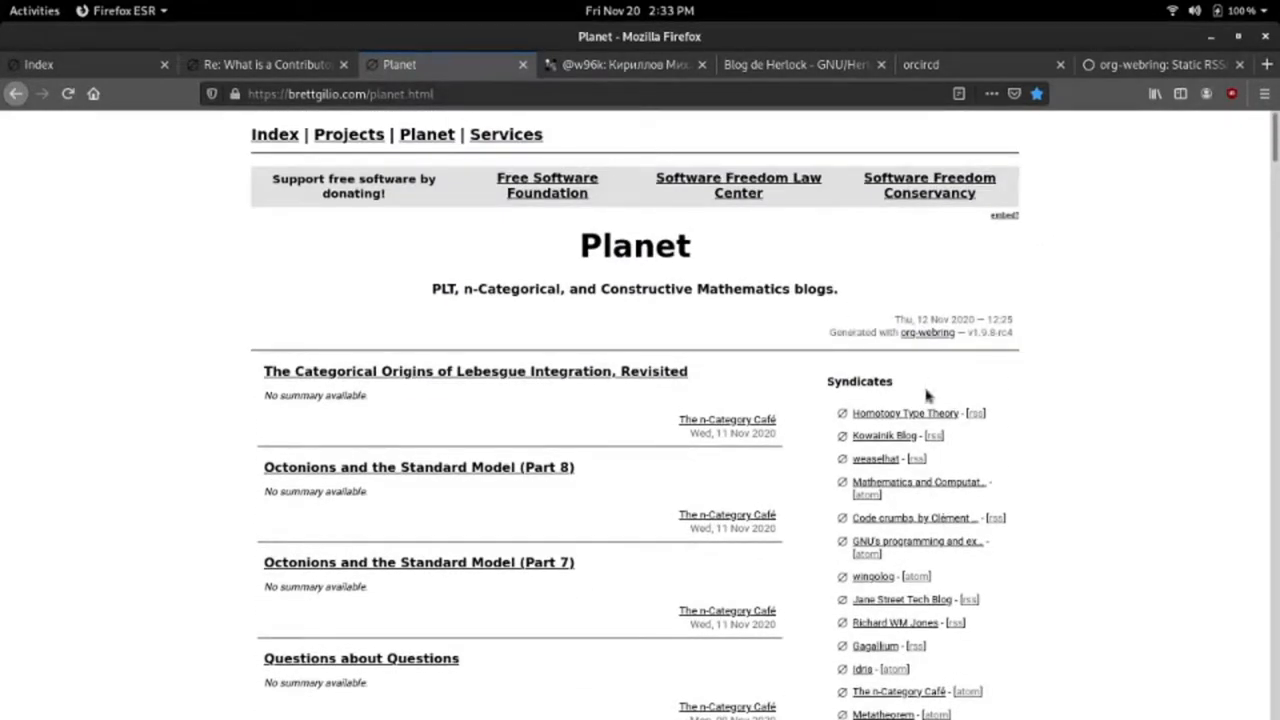
{"action": "mouse_move", "coordinate": [1084, 388]}
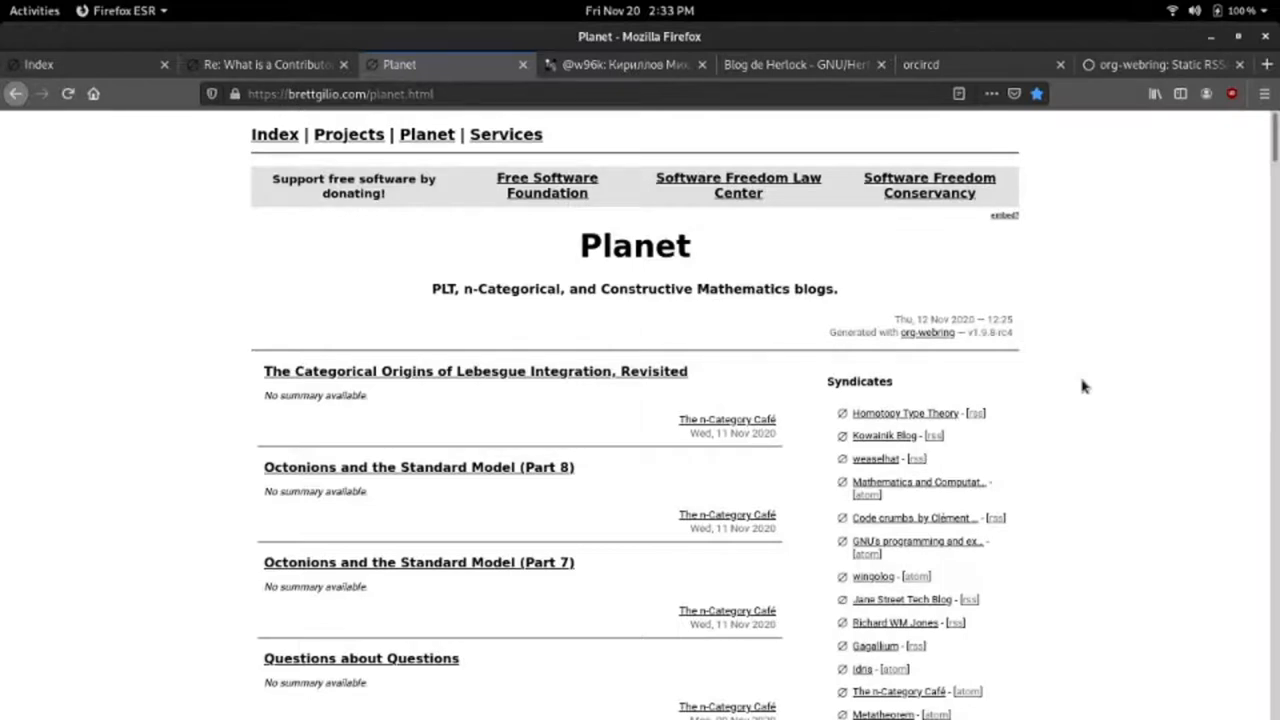
{"action": "mouse_move", "coordinate": [744, 310]}
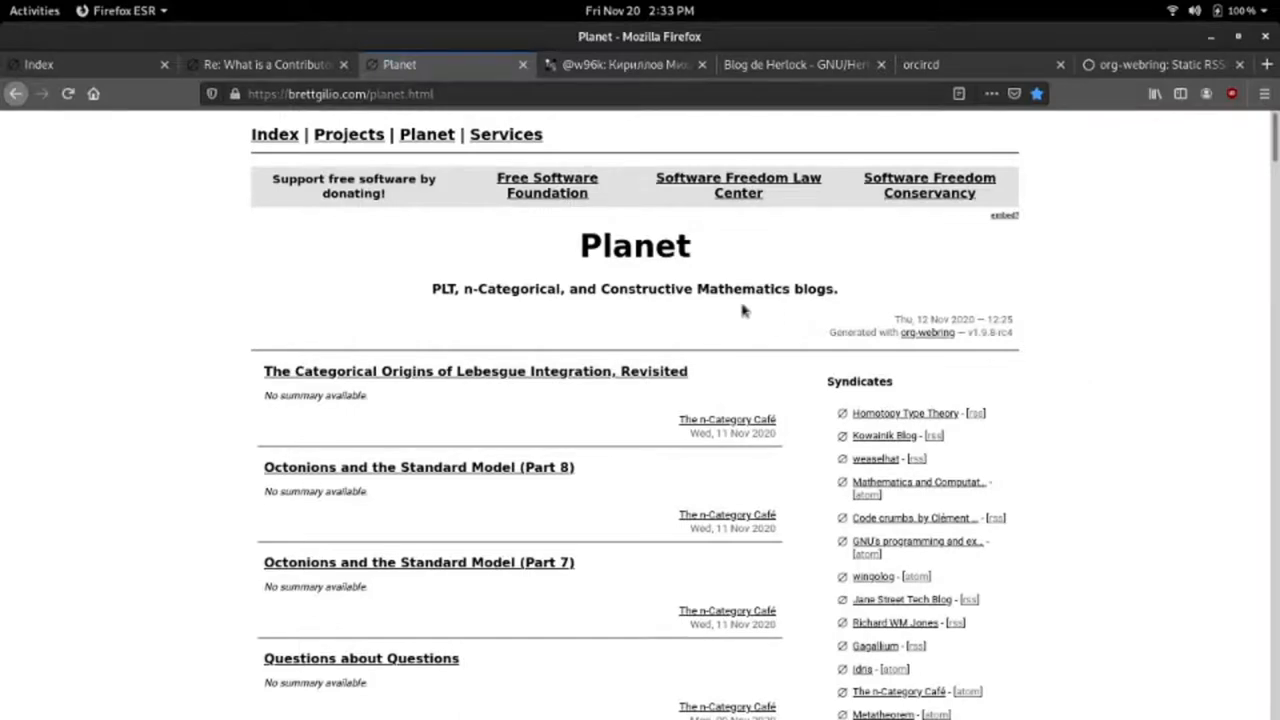
{"action": "mouse_move", "coordinate": [624, 64]}
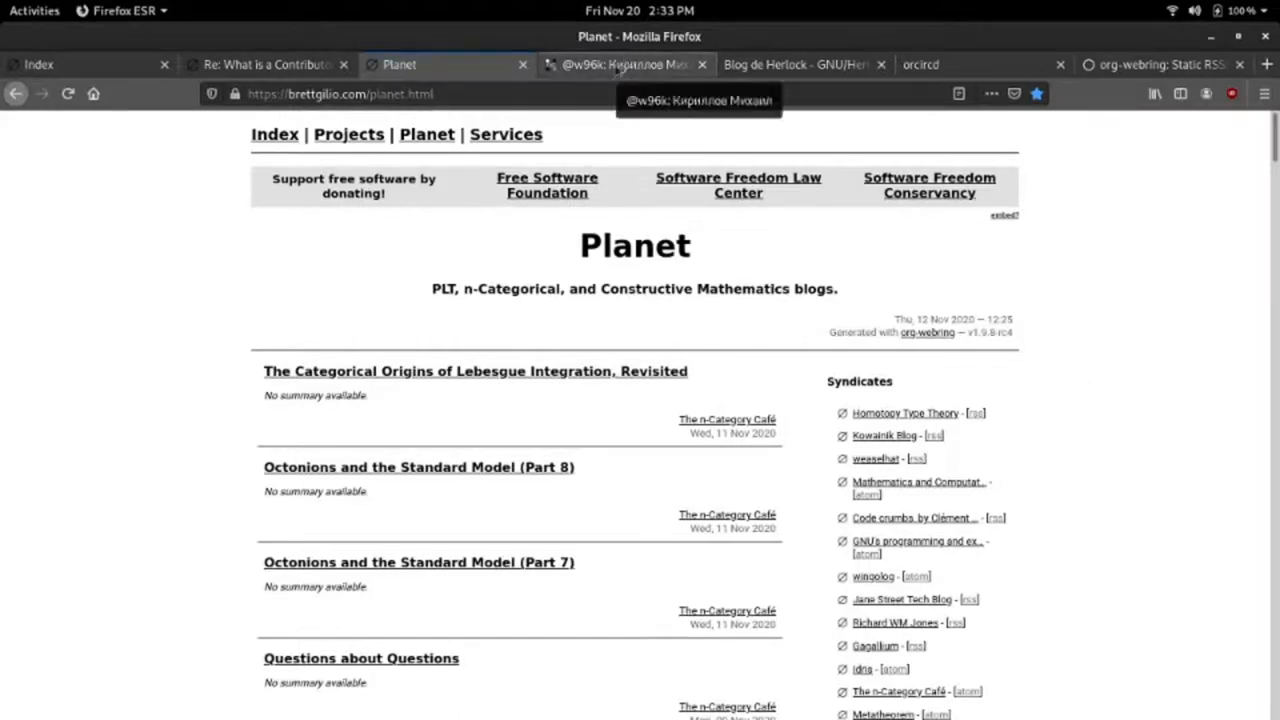
Visit the Russian blog's other authors section, Blog de Herlock, and the orcircd project page
{"action": "left_click", "coordinate": [624, 64]}
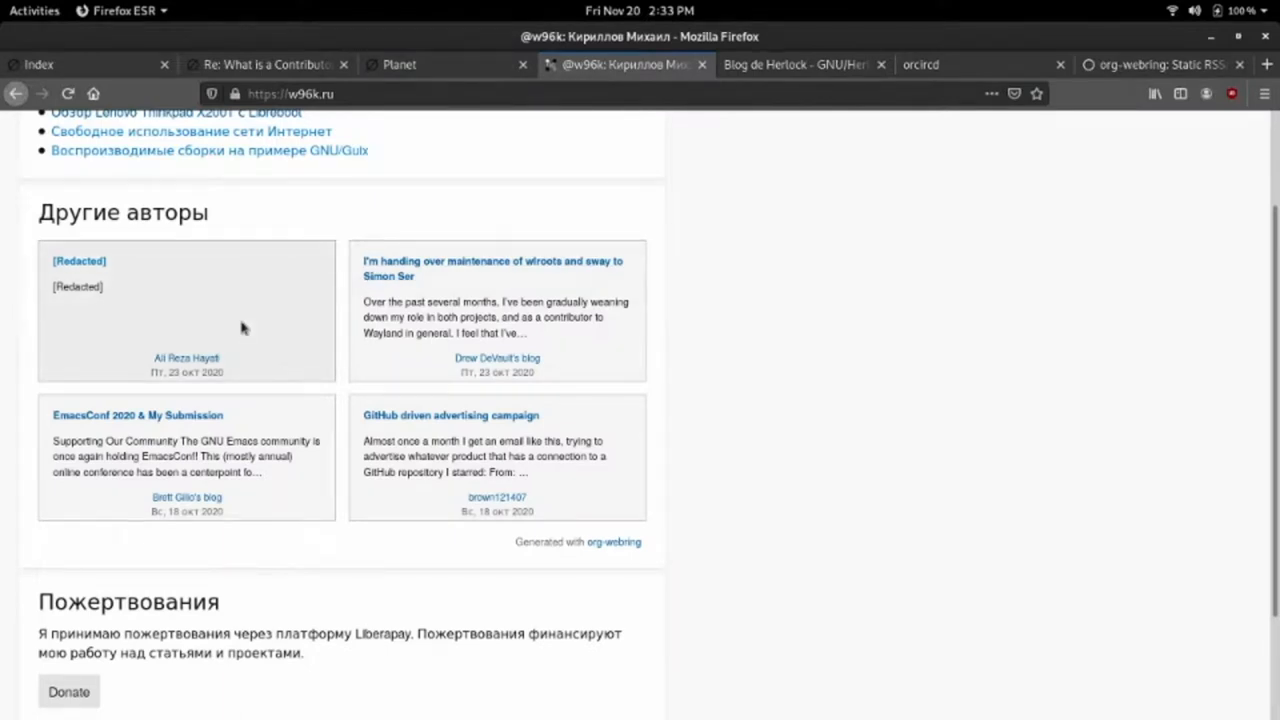
{"action": "mouse_move", "coordinate": [818, 386]}
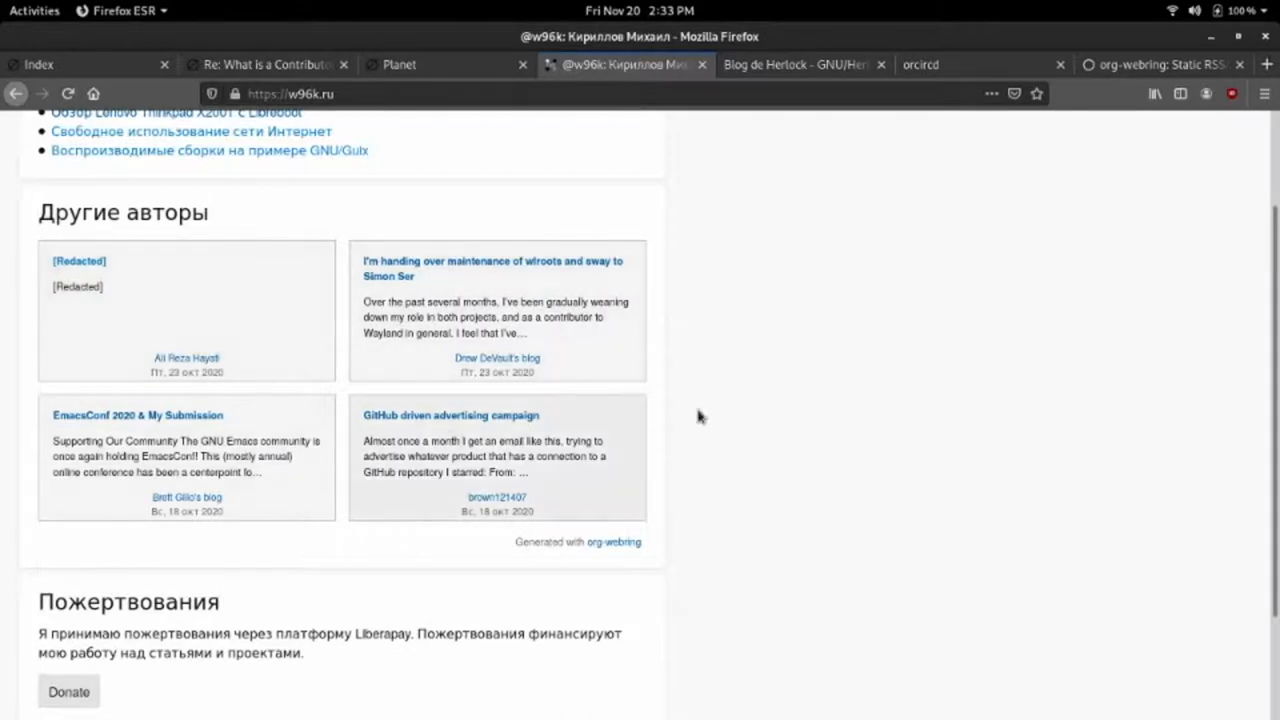
{"action": "mouse_move", "coordinate": [736, 412]}
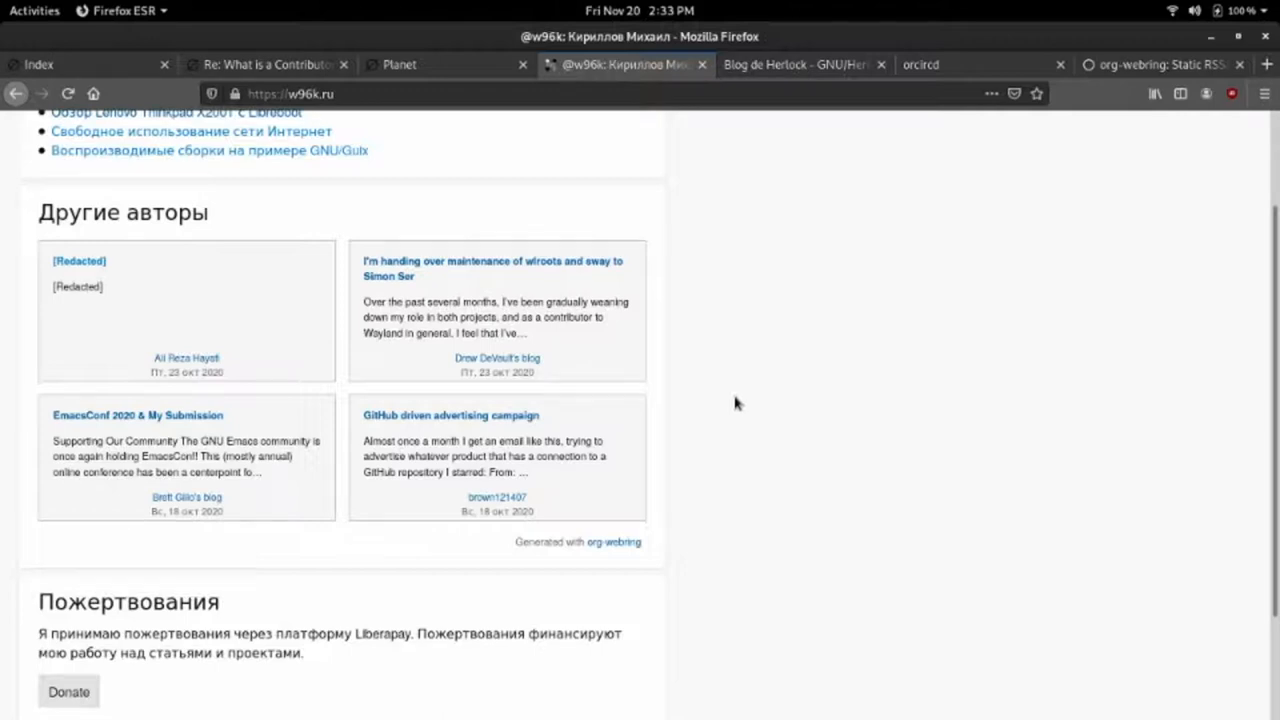
{"action": "mouse_move", "coordinate": [740, 72]}
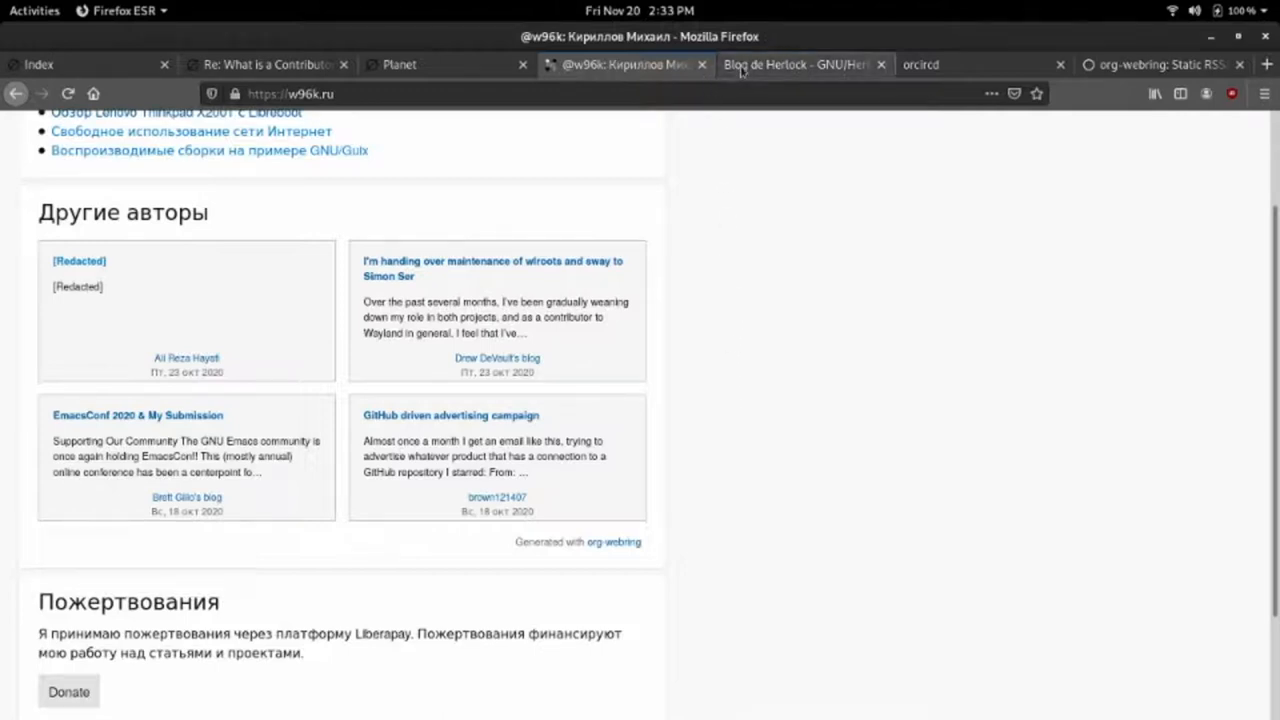
{"action": "left_click", "coordinate": [800, 64]}
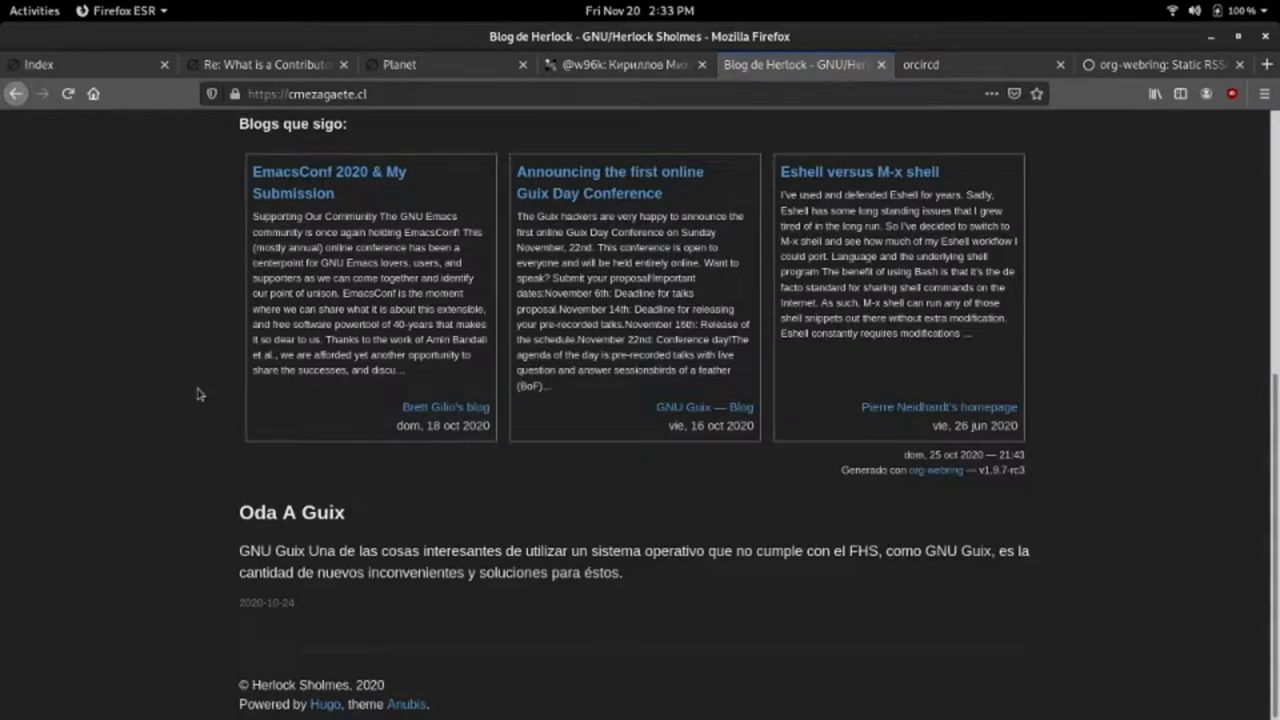
{"action": "mouse_move", "coordinate": [176, 480]}
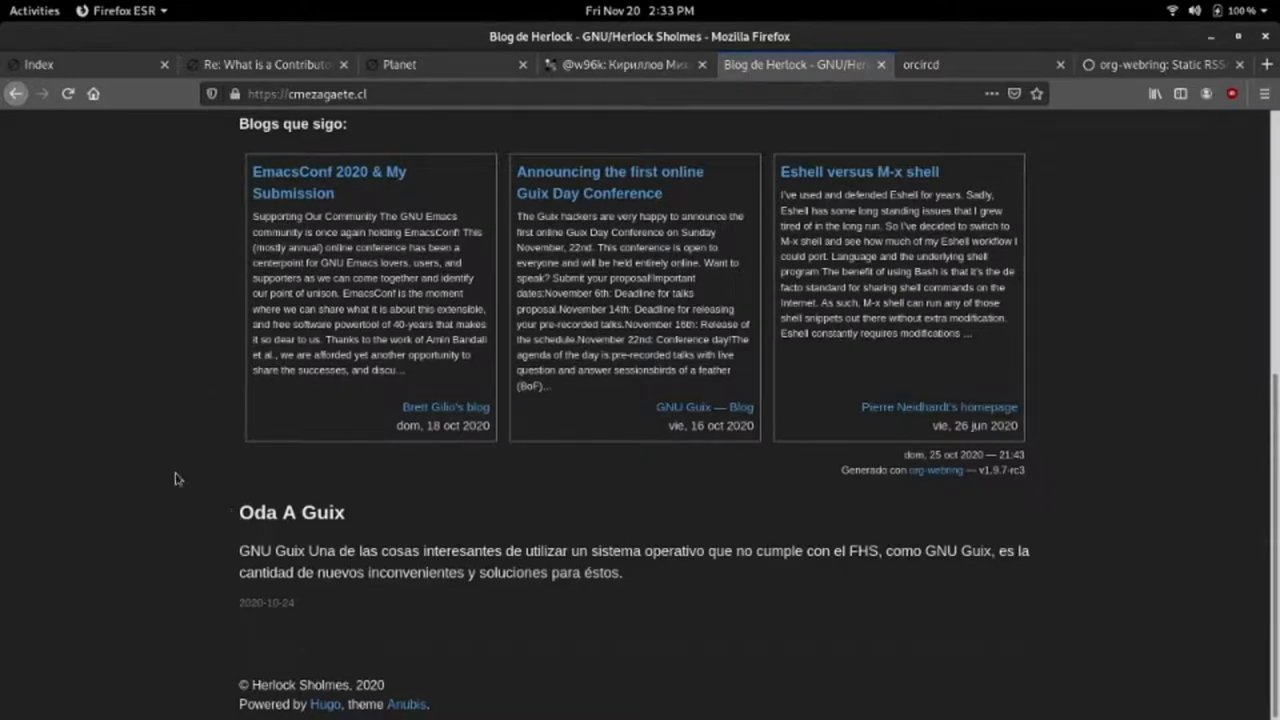
{"action": "mouse_move", "coordinate": [196, 488]}
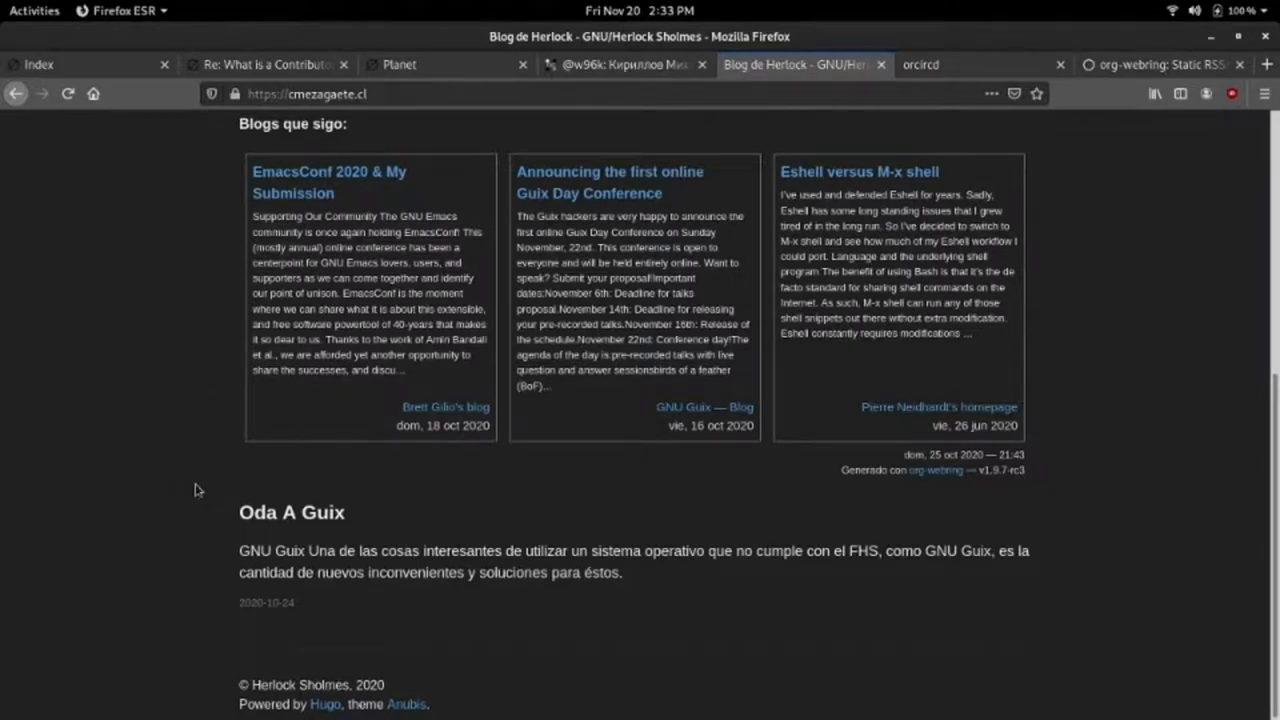
{"action": "mouse_move", "coordinate": [970, 472]}
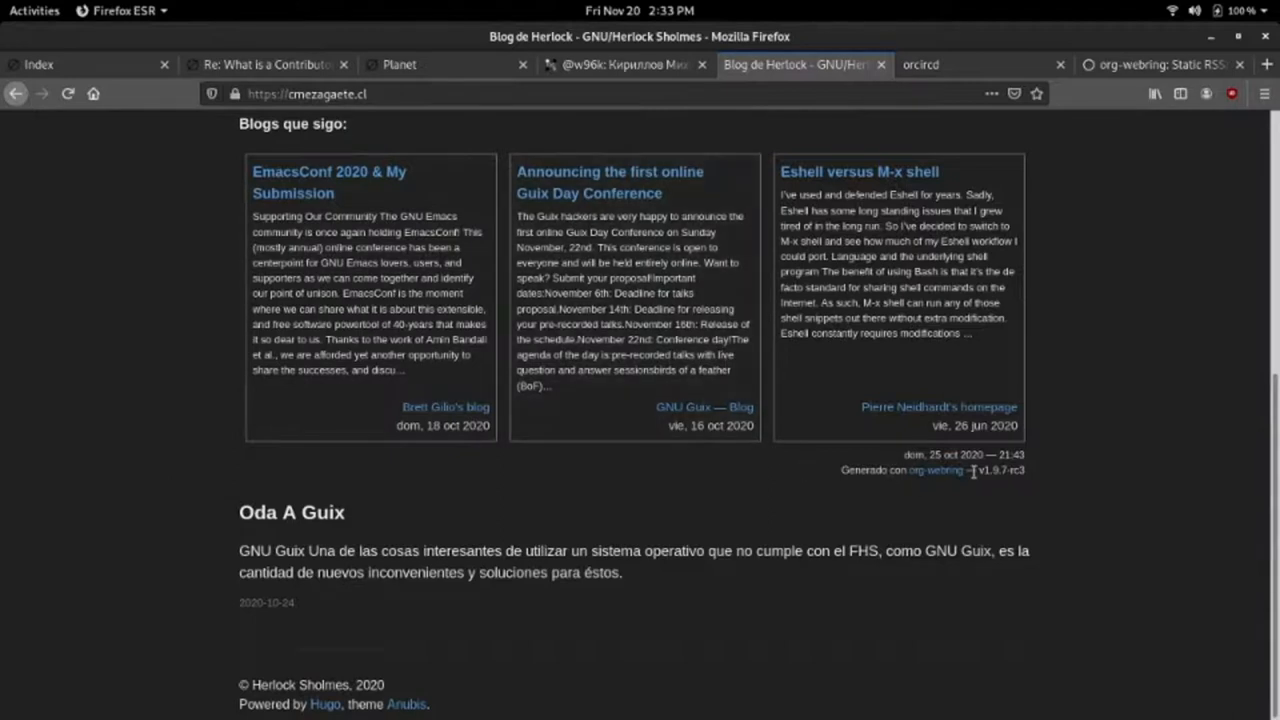
{"action": "left_click", "coordinate": [920, 64]}
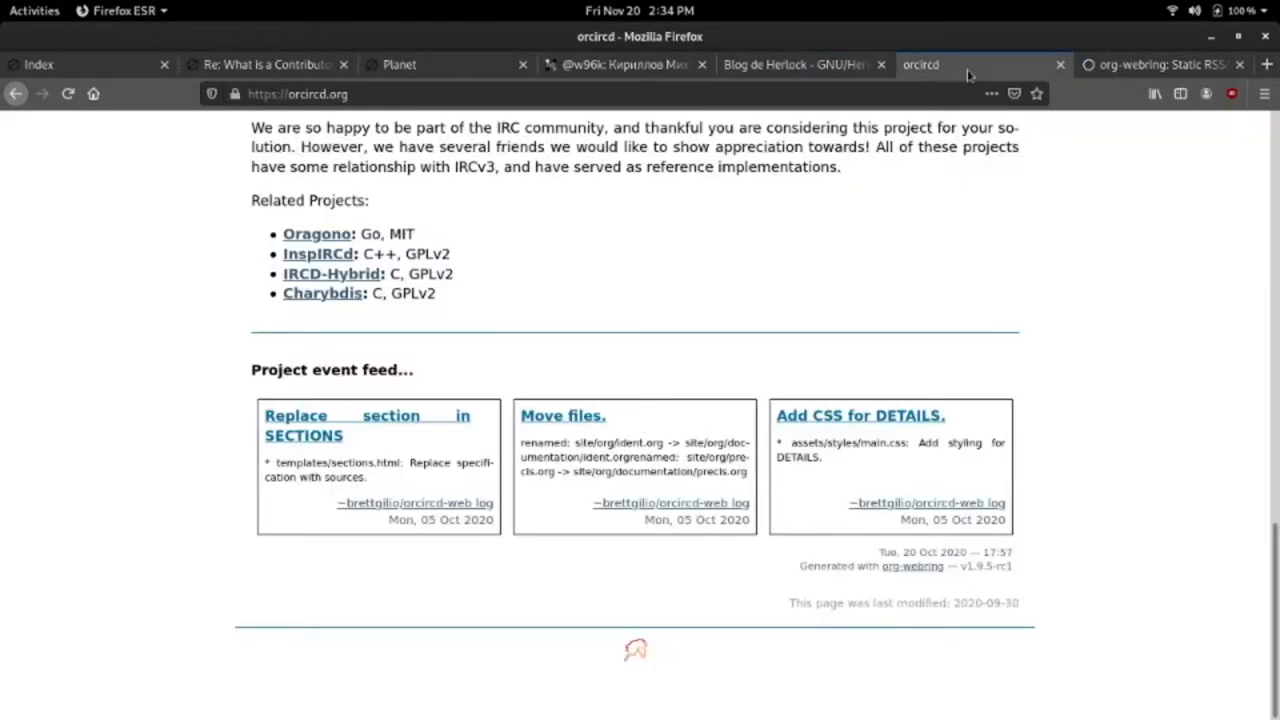
{"action": "mouse_move", "coordinate": [230, 392]}
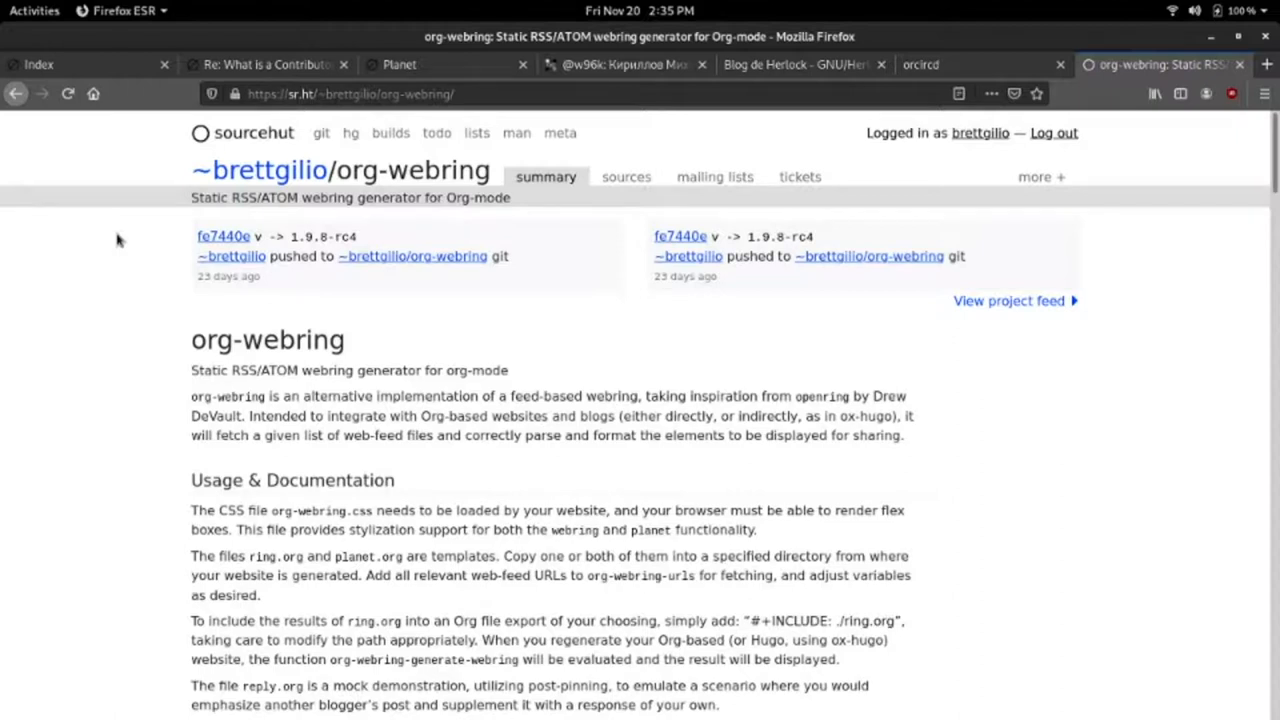
Run 'guix package -i emacs-org-webring' in a terminal opened from Activities
{"action": "left_click", "coordinate": [34, 10]}
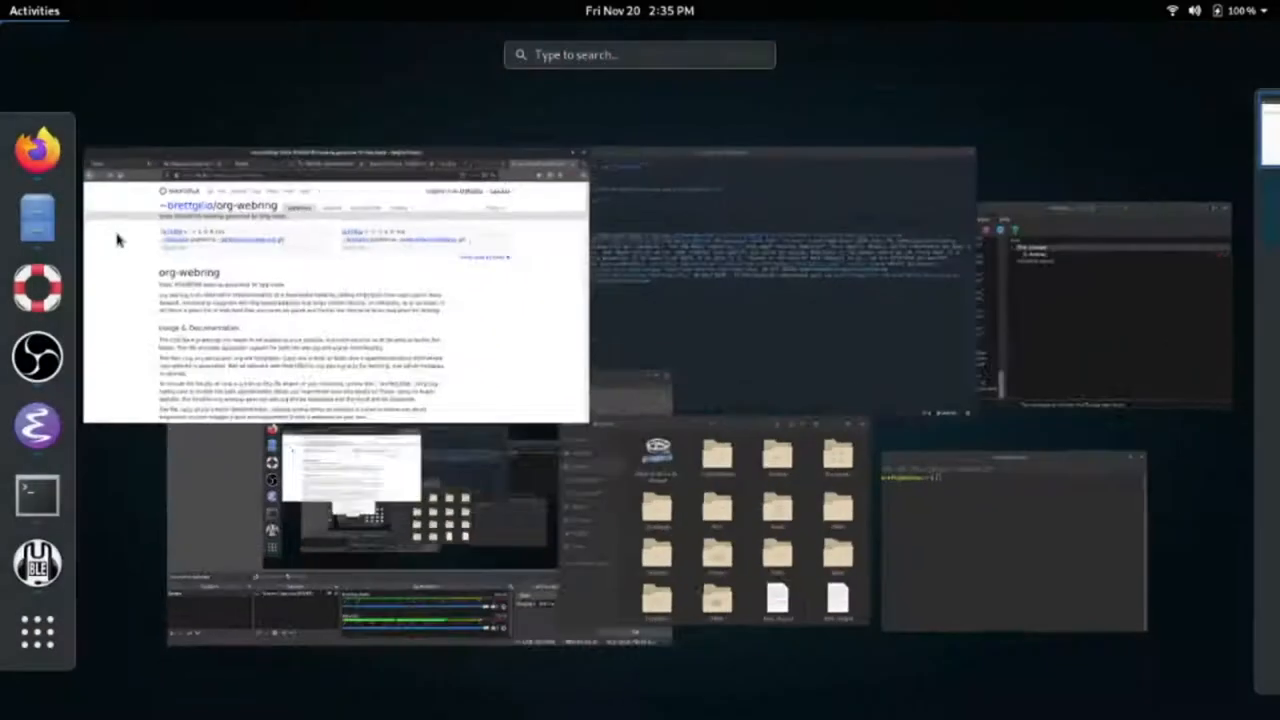
{"action": "mouse_move", "coordinate": [876, 512]}
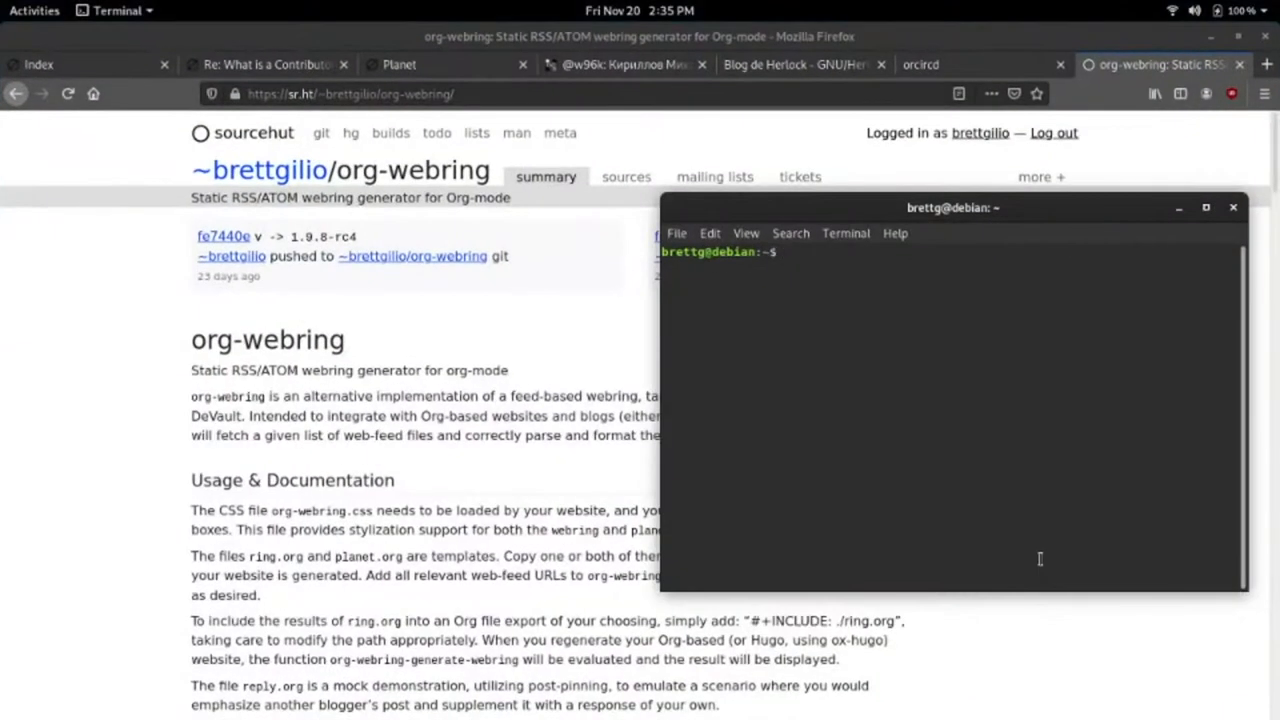
{"action": "type", "text": "guix pack"}
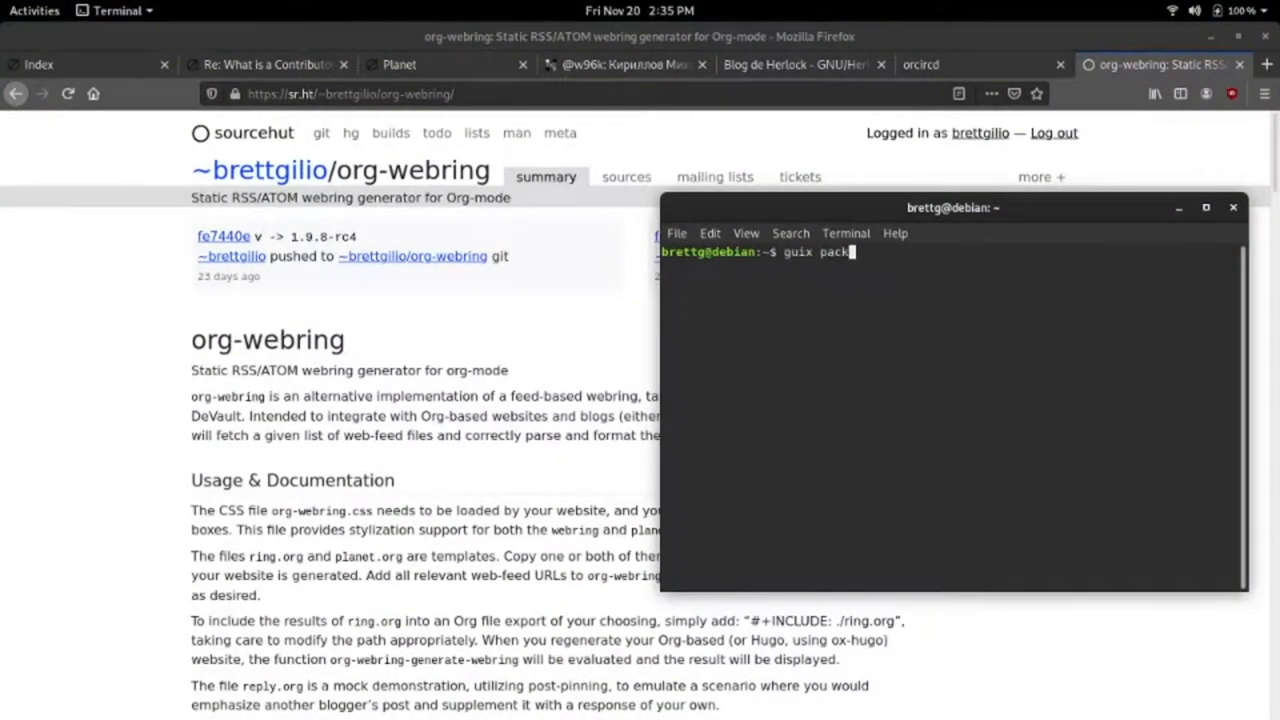
{"action": "type", "text": "age -i emacs-org-webring"}
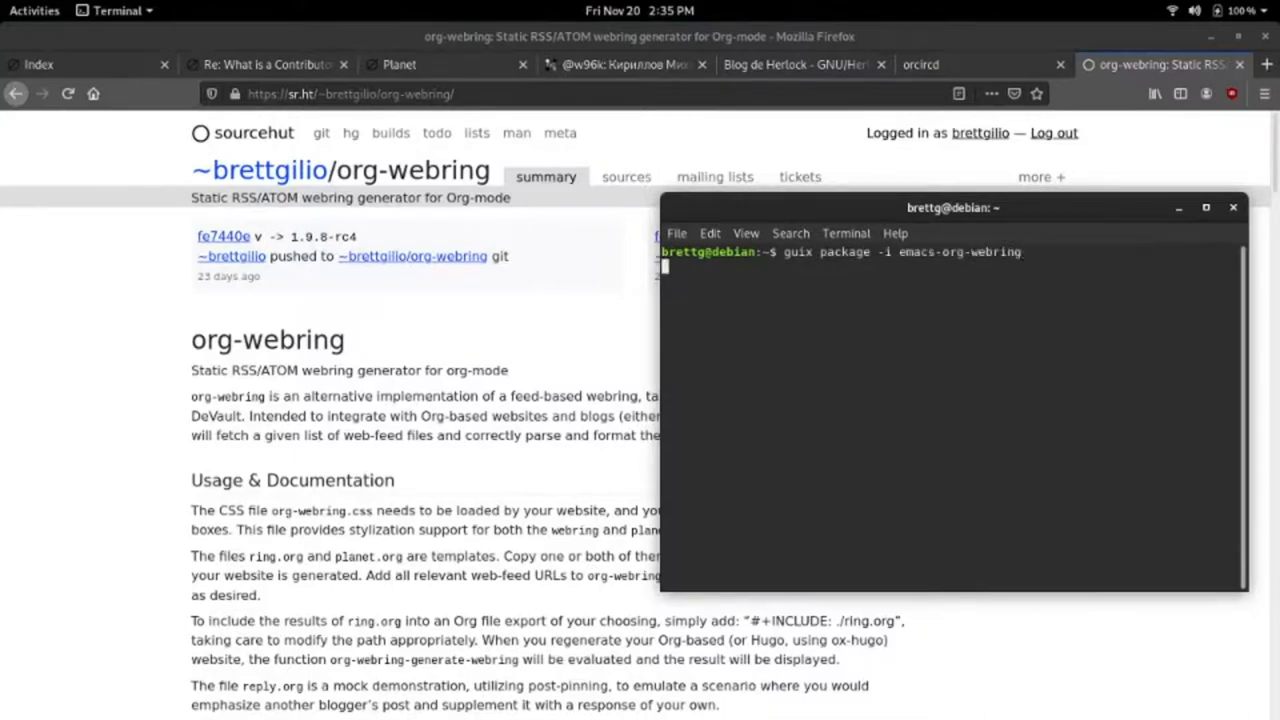
{"action": "key", "text": "Return"}
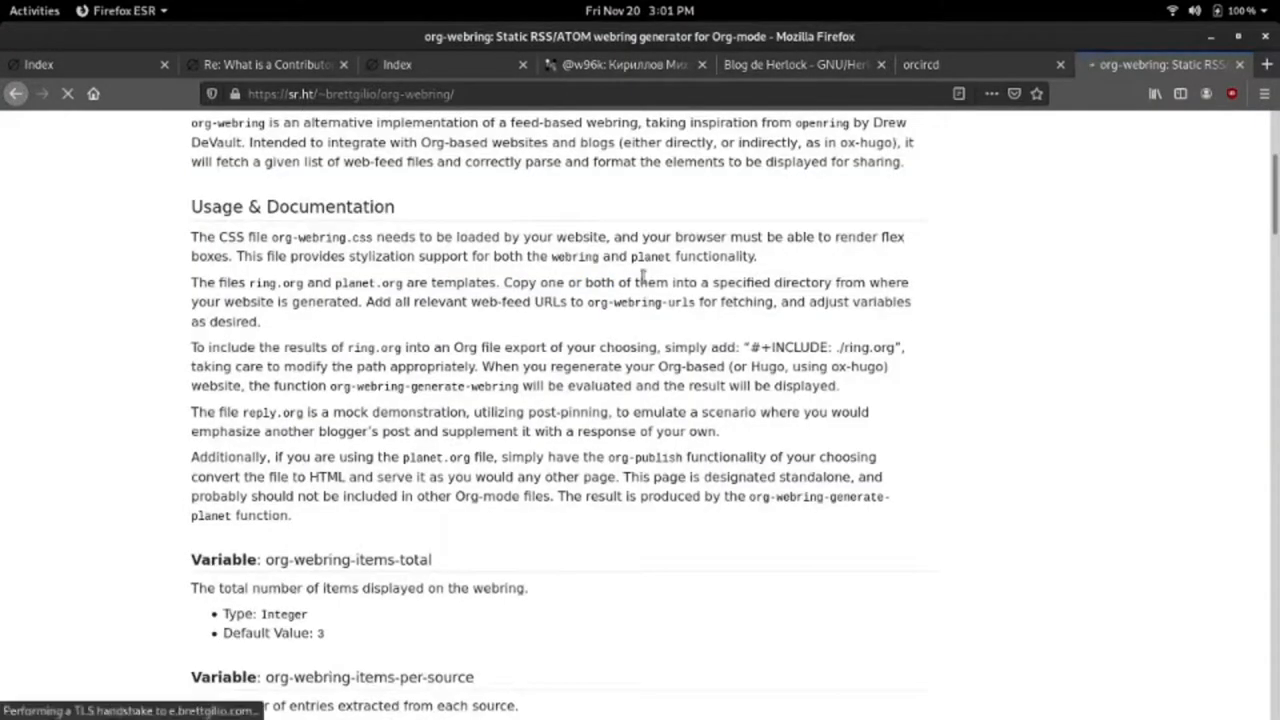
Scroll through the org-webring Variable, Function and Installation documentation entries
{"action": "scroll", "scroll_direction": "down", "scroll_amount": 3}
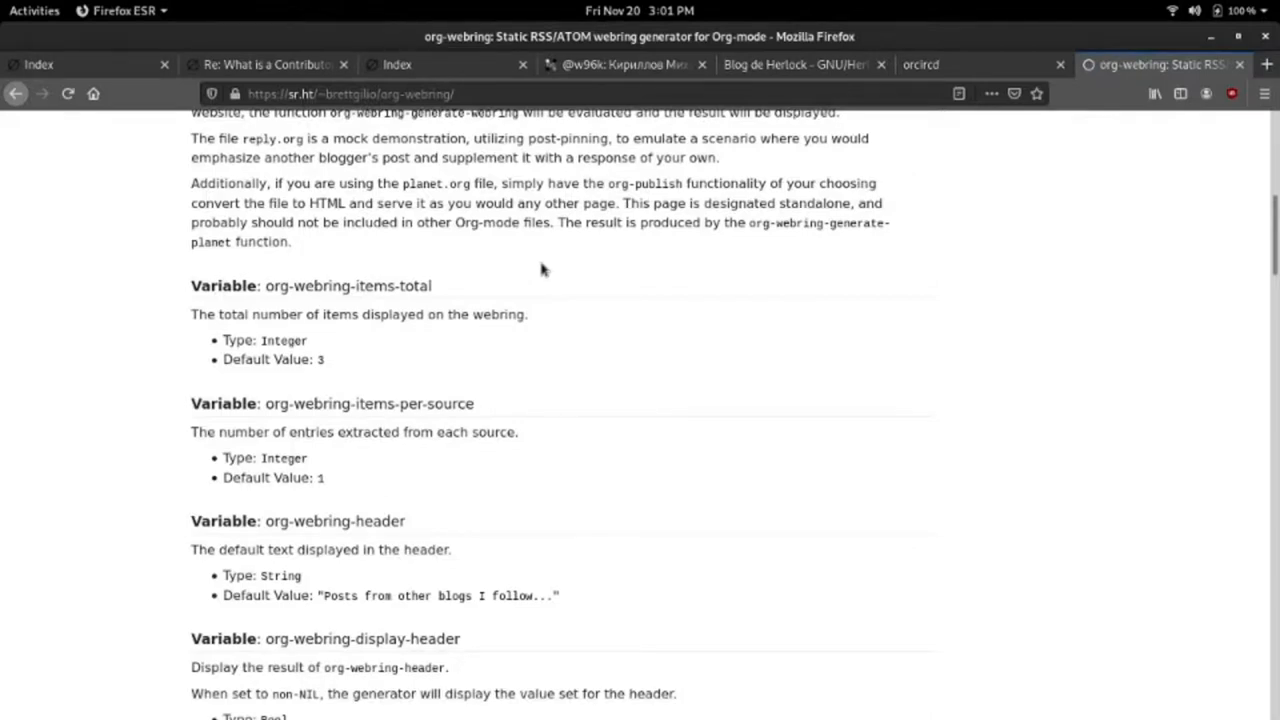
{"action": "scroll", "scroll_direction": "down", "scroll_amount": 3}
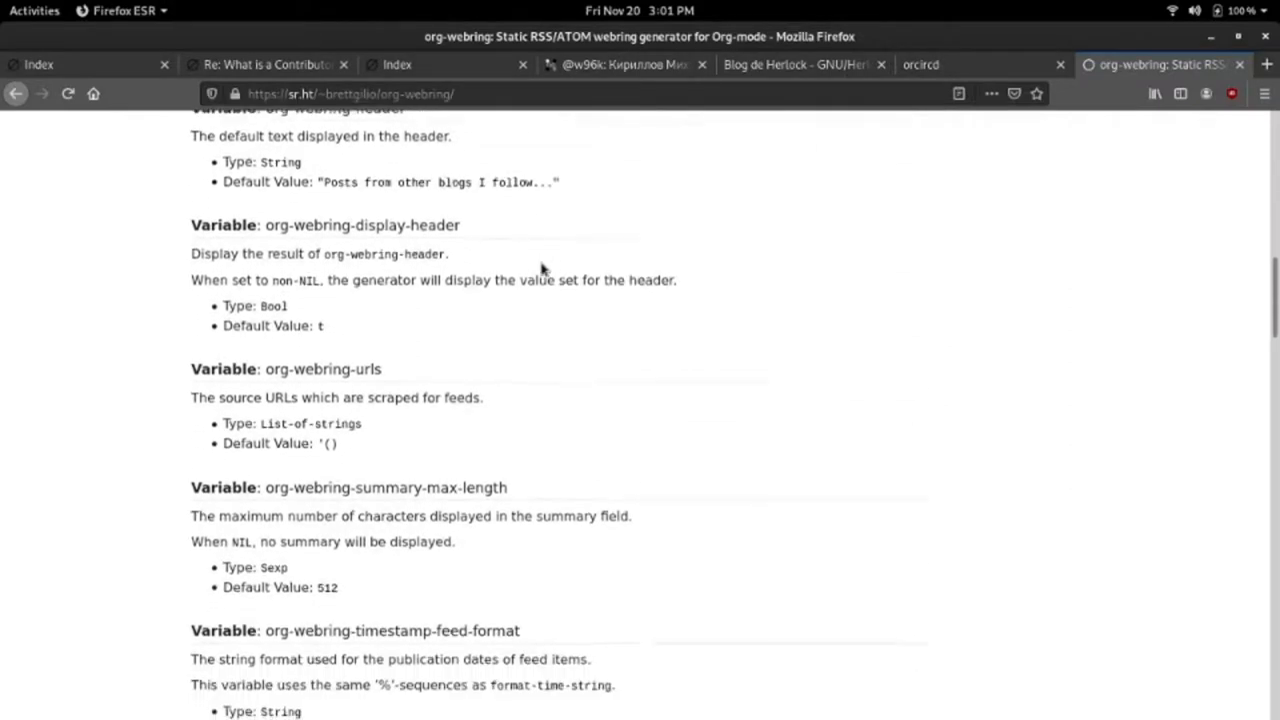
{"action": "scroll", "scroll_direction": "down", "scroll_amount": 3}
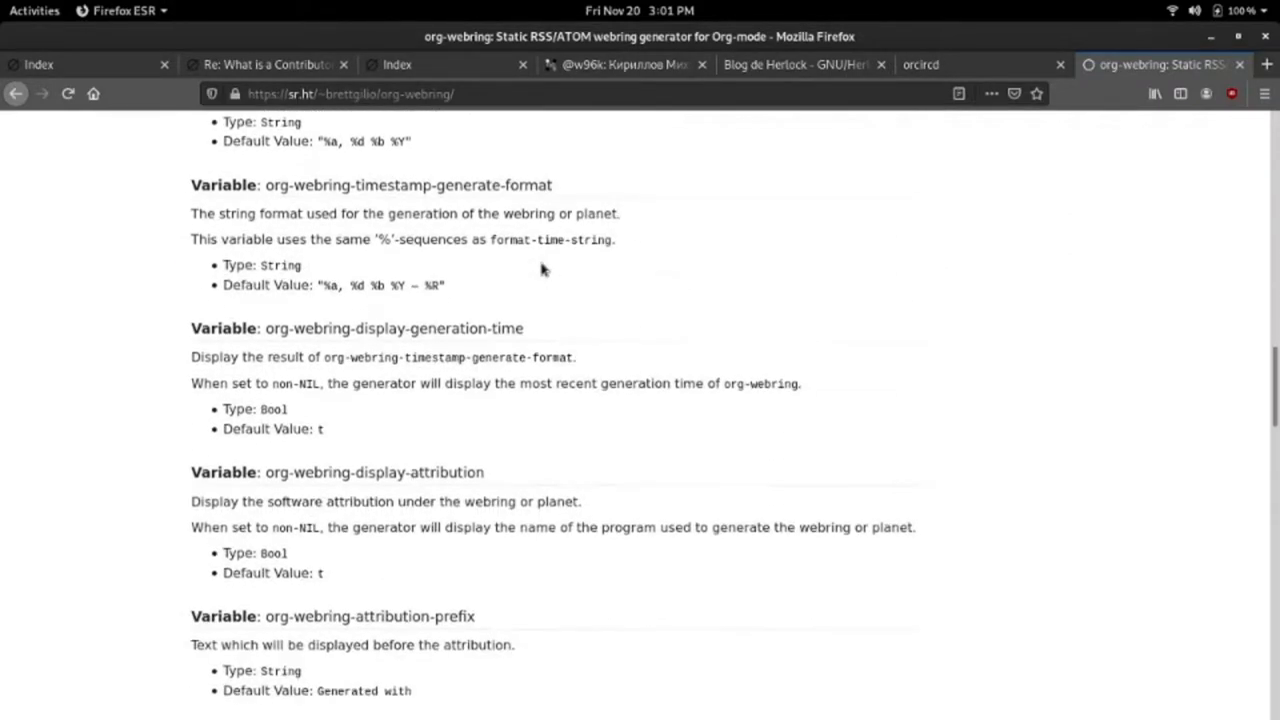
{"action": "scroll", "scroll_direction": "down", "scroll_amount": 3}
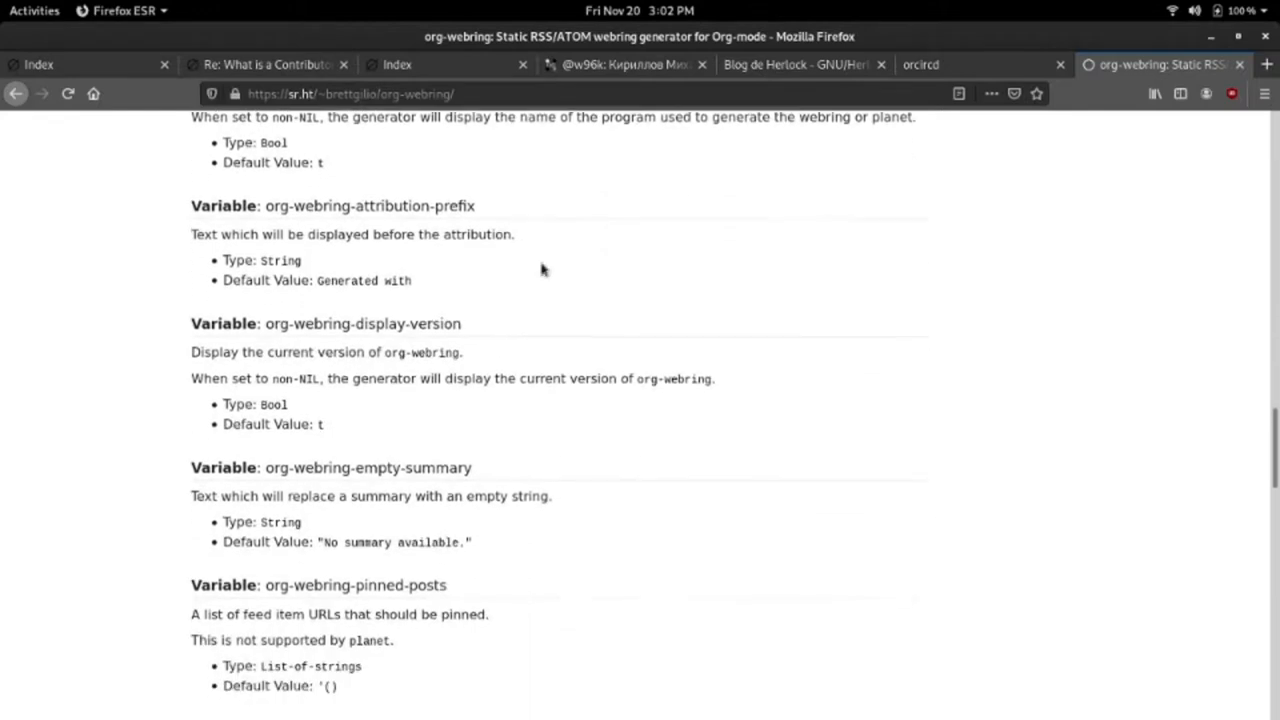
{"action": "scroll", "scroll_direction": "down", "scroll_amount": 3}
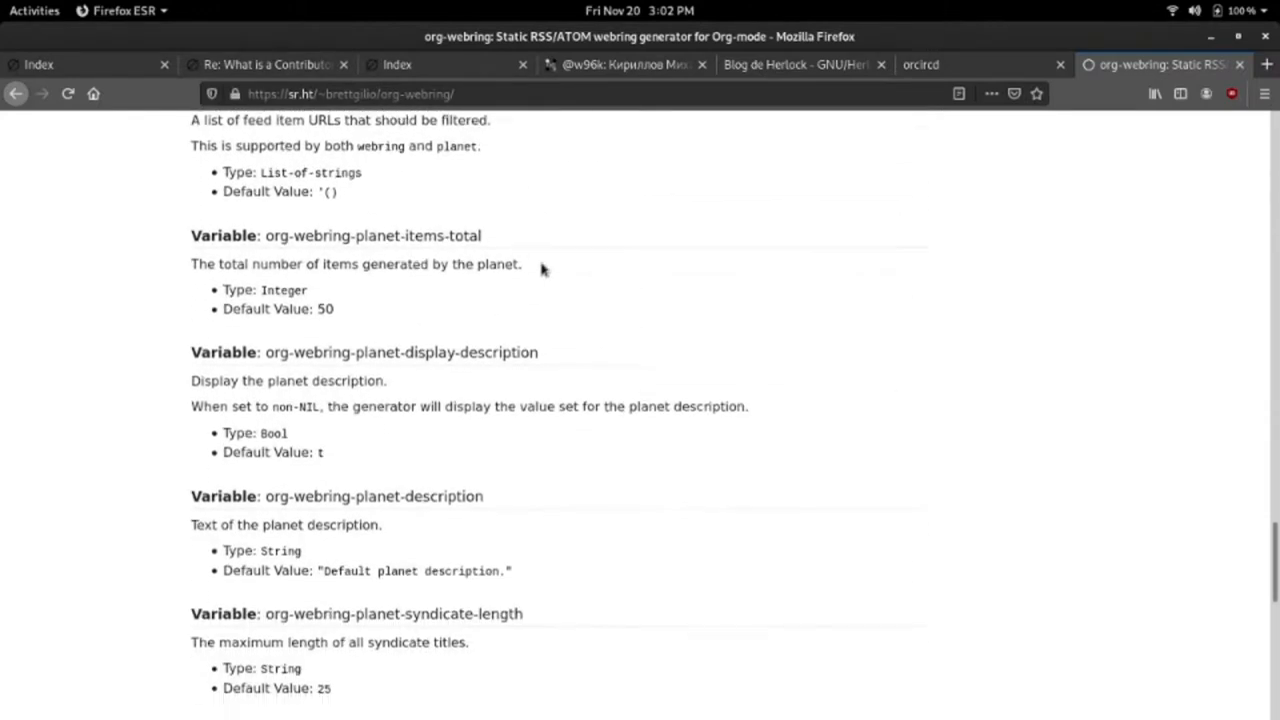
{"action": "scroll", "scroll_direction": "down", "scroll_amount": 3}
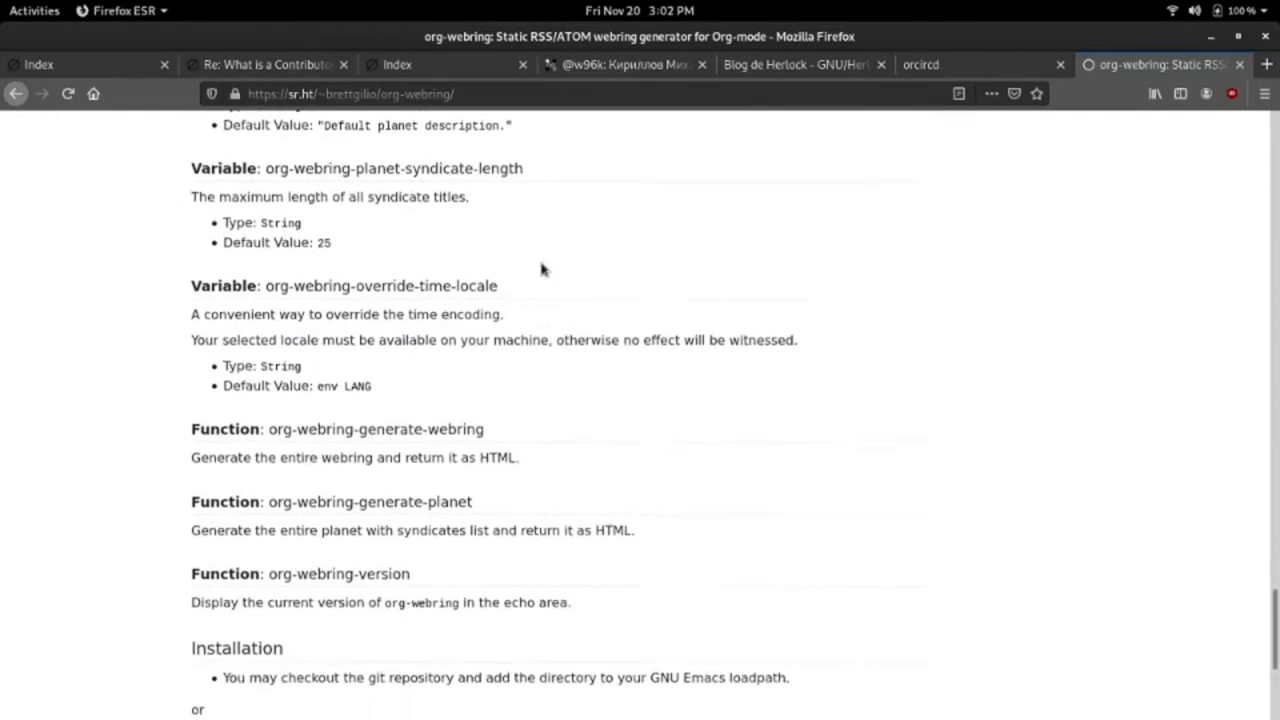
{"action": "scroll", "scroll_direction": "down", "scroll_amount": 3}
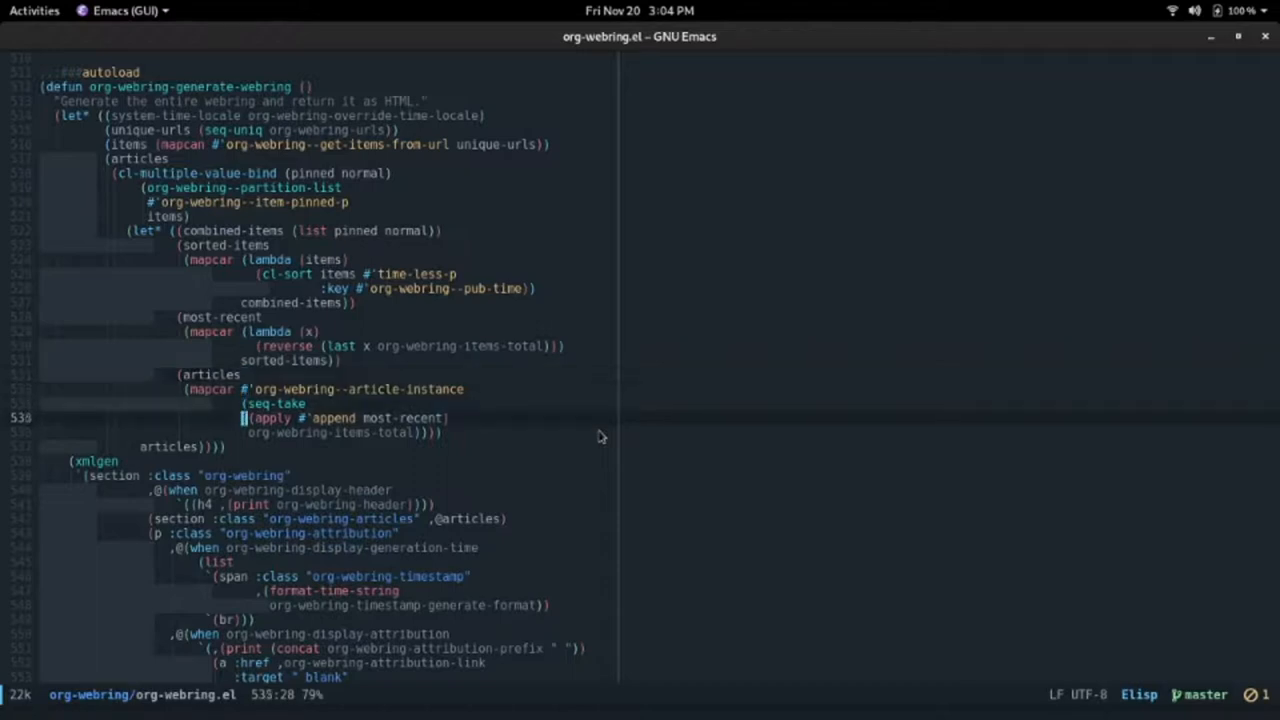
{"action": "scroll", "scroll_direction": "down", "scroll_amount": 3}
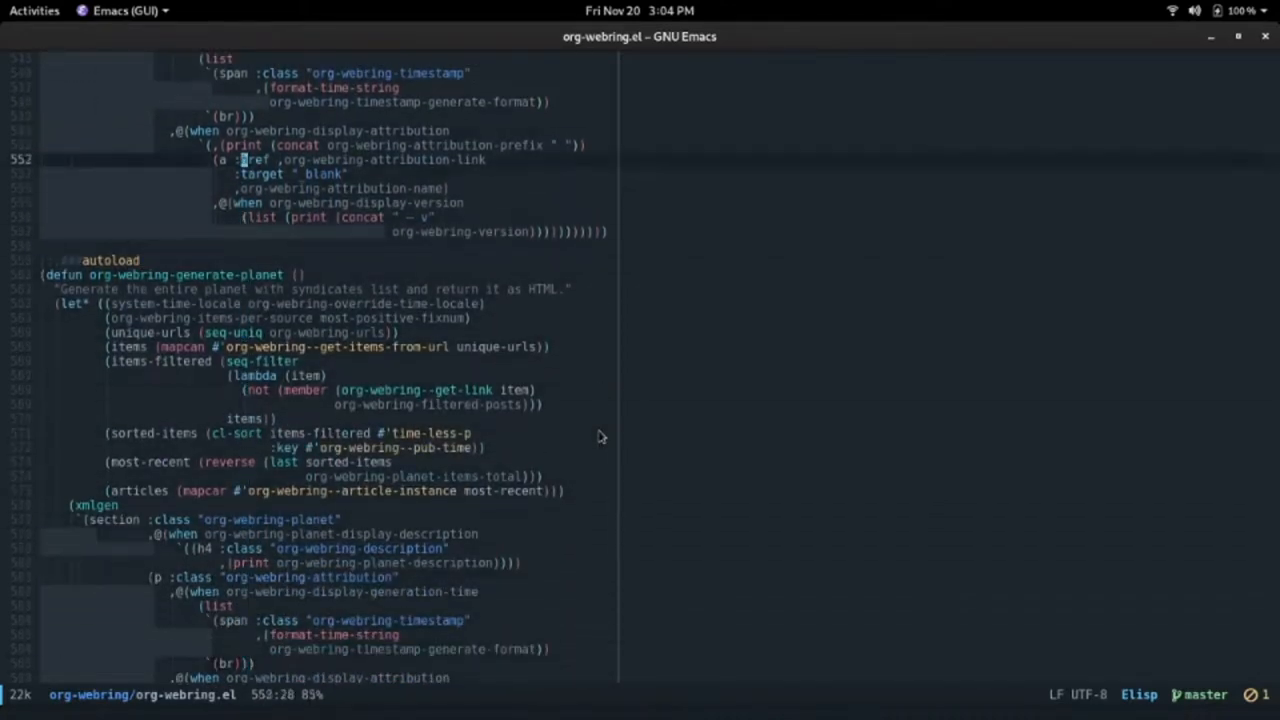
{"action": "scroll", "scroll_direction": "up", "scroll_amount": 3}
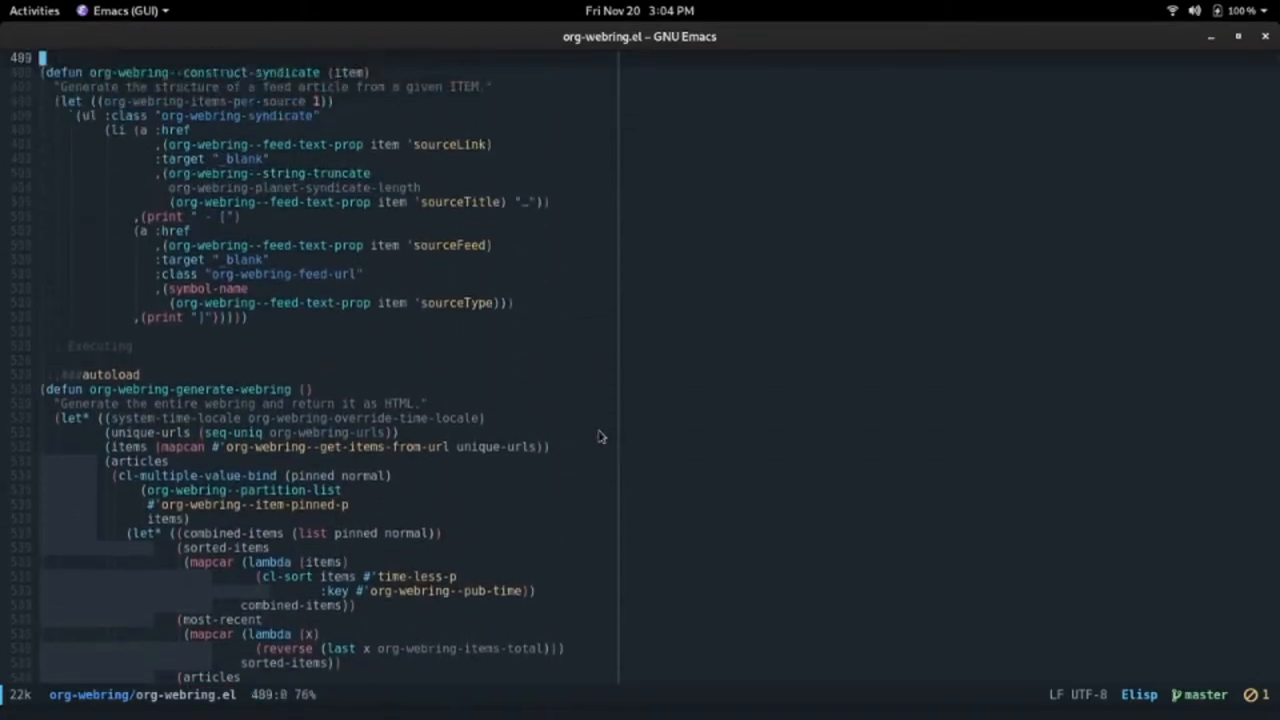
{"action": "scroll", "scroll_direction": "up", "scroll_amount": 3}
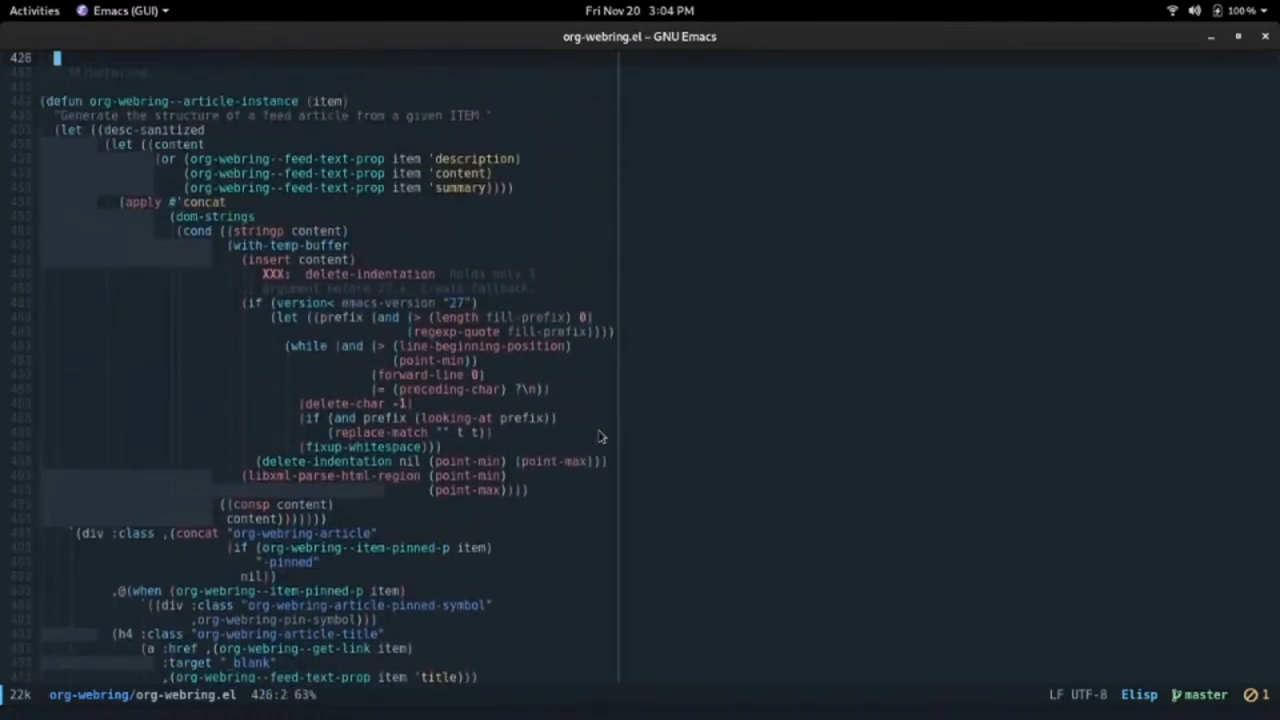
{"action": "scroll", "scroll_direction": "up", "scroll_amount": 3}
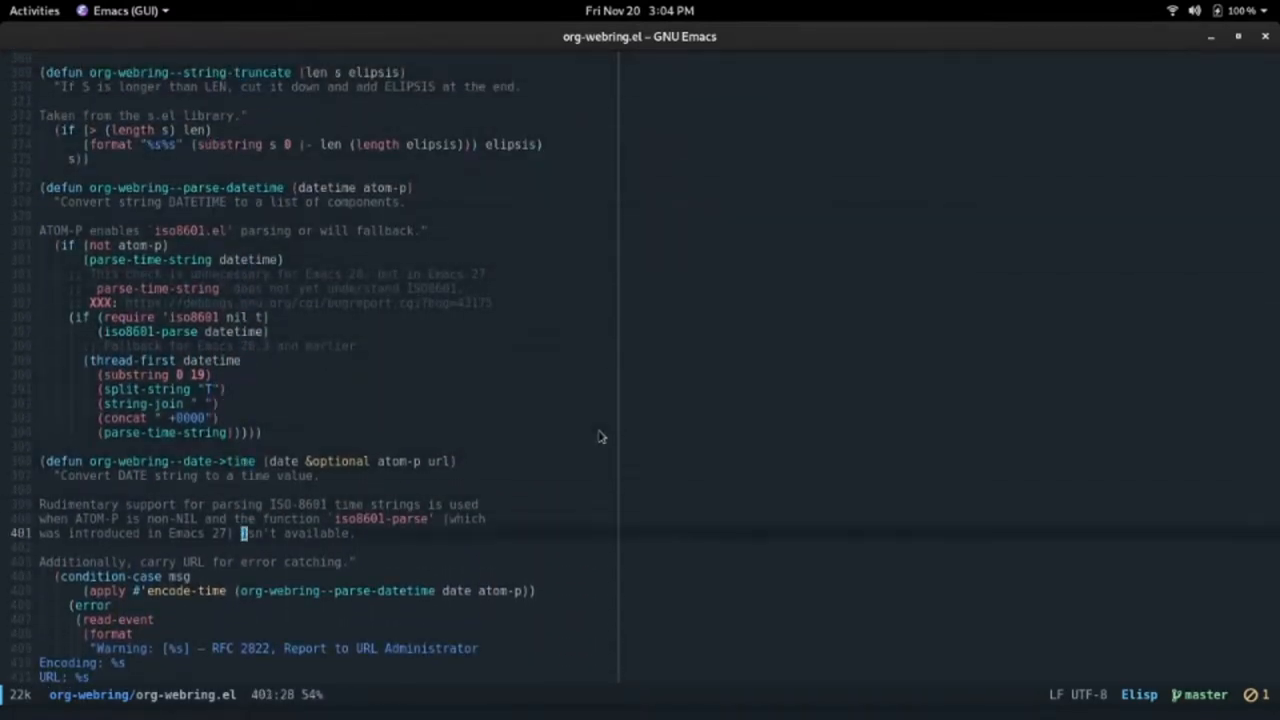
{"action": "scroll", "scroll_direction": "down", "scroll_amount": 3}
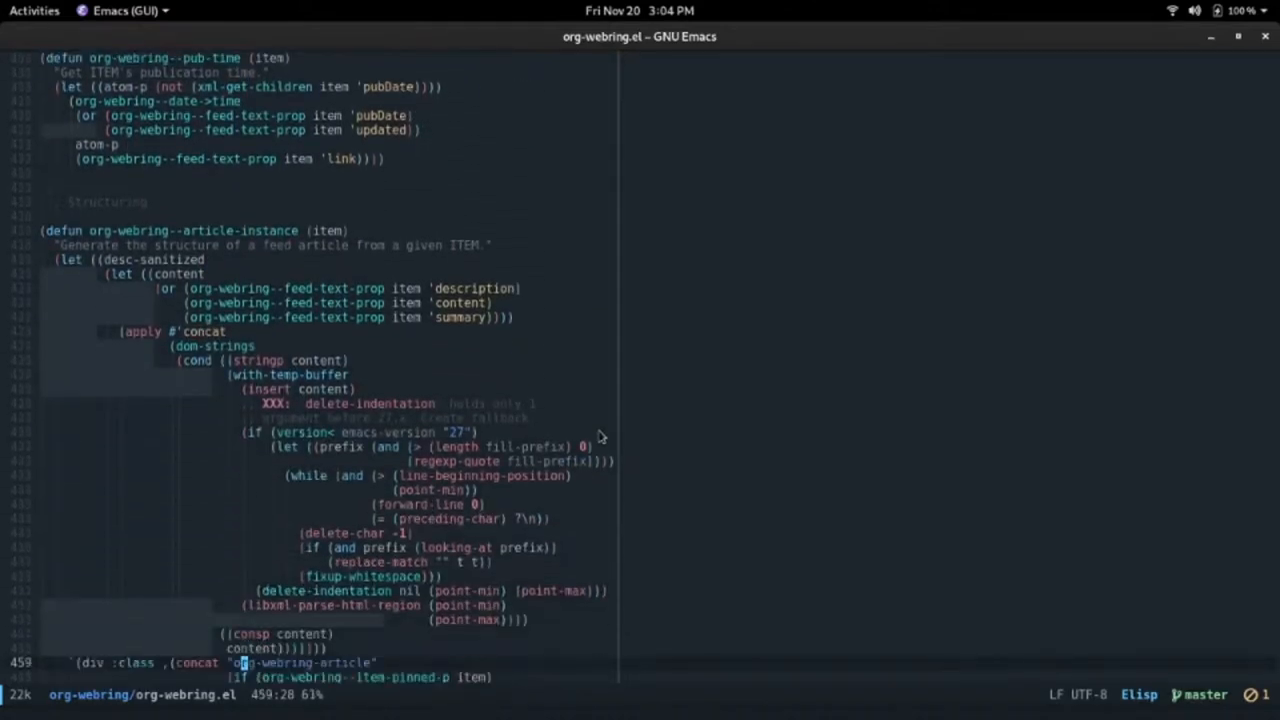
{"action": "scroll", "scroll_direction": "down", "scroll_amount": 3}
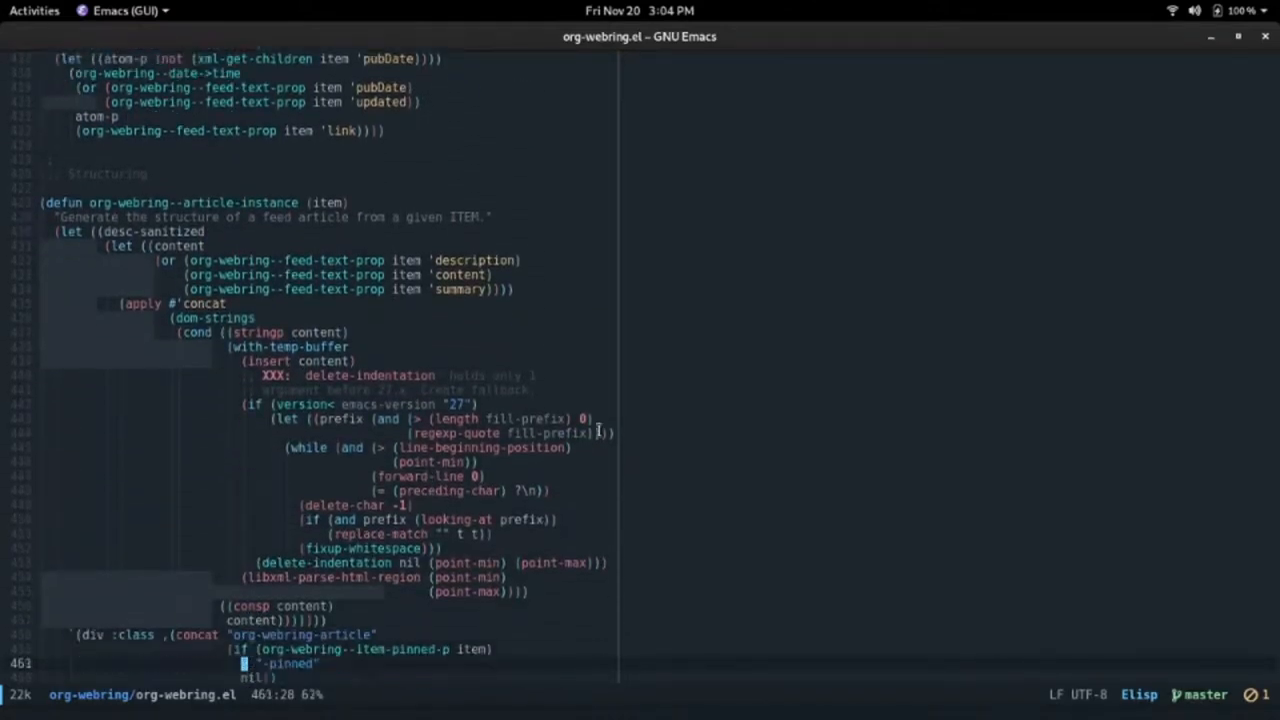
{"action": "scroll", "scroll_direction": "down", "scroll_amount": 3}
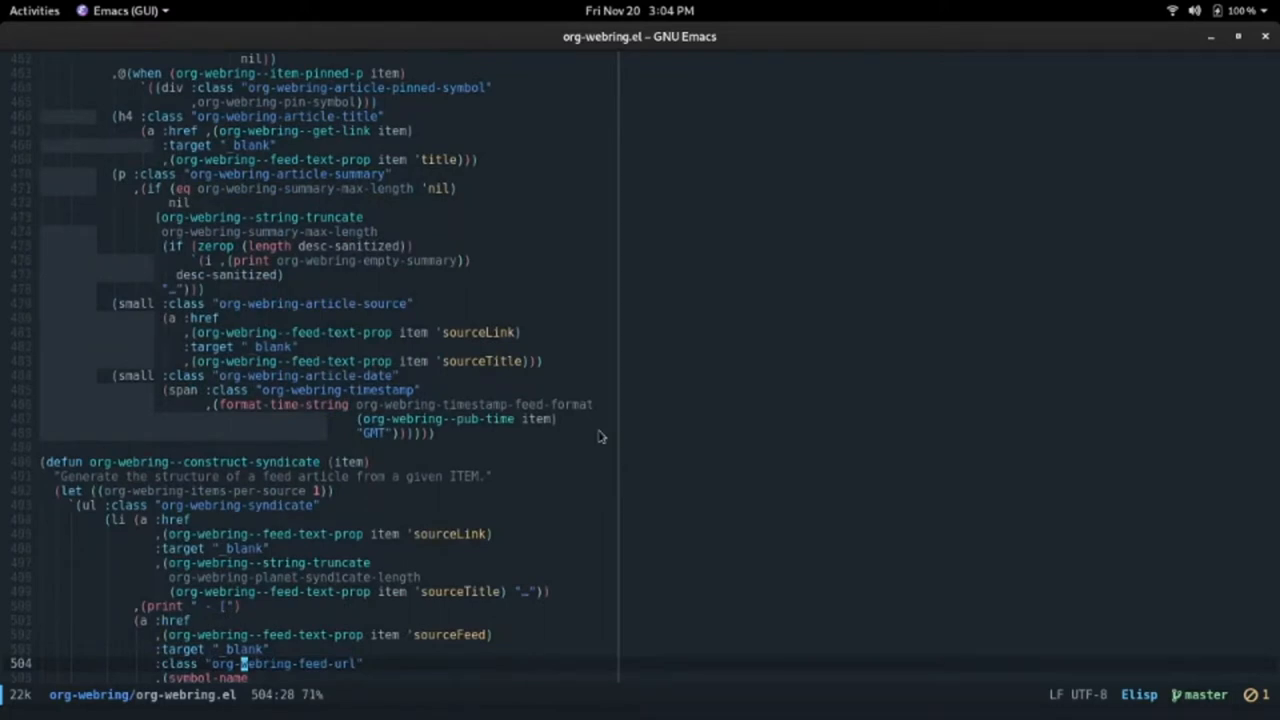
{"action": "scroll", "scroll_direction": "down", "scroll_amount": 3}
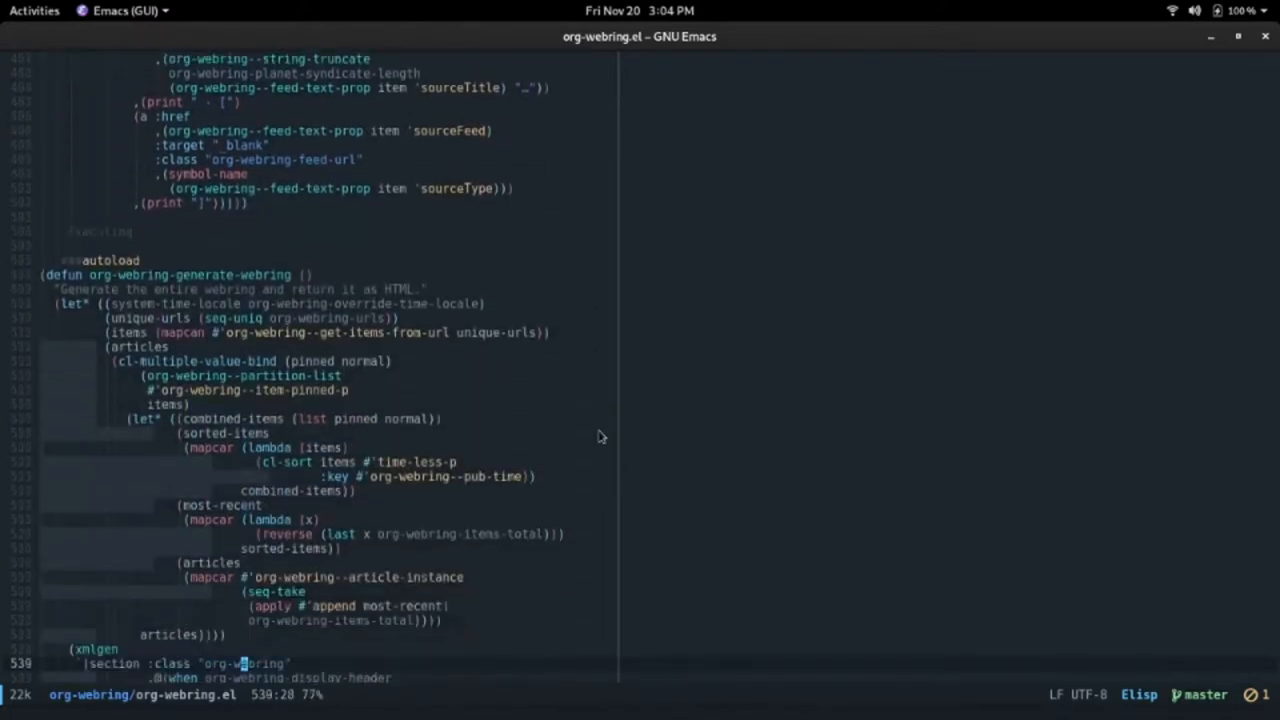
{"action": "scroll", "scroll_direction": "down", "scroll_amount": 3}
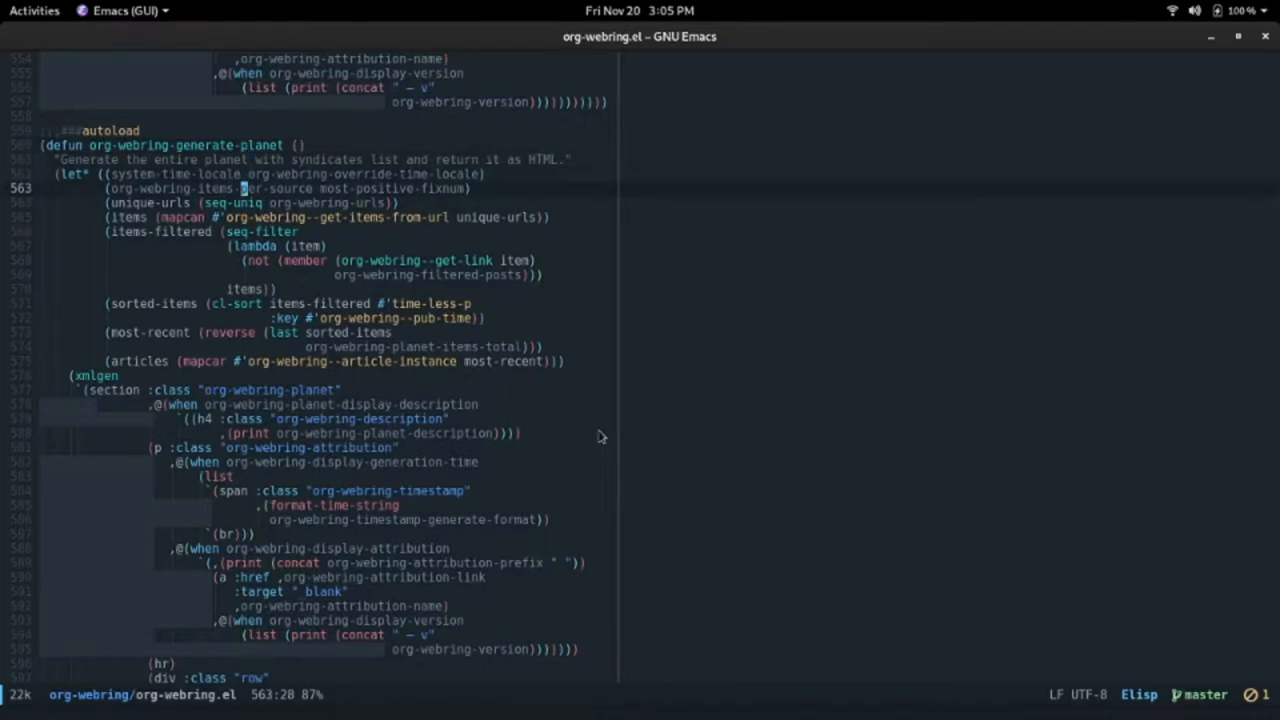
{"action": "key", "text": "up"}
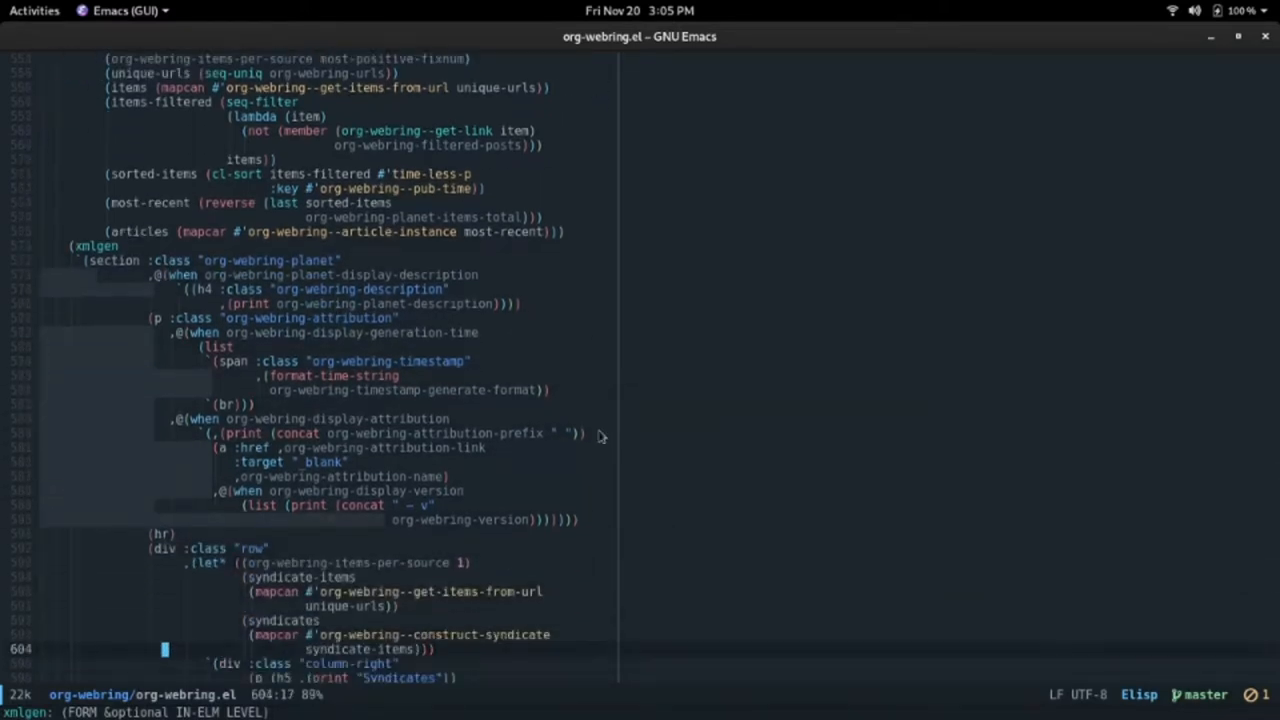
{"action": "scroll", "scroll_direction": "down", "scroll_amount": 3}
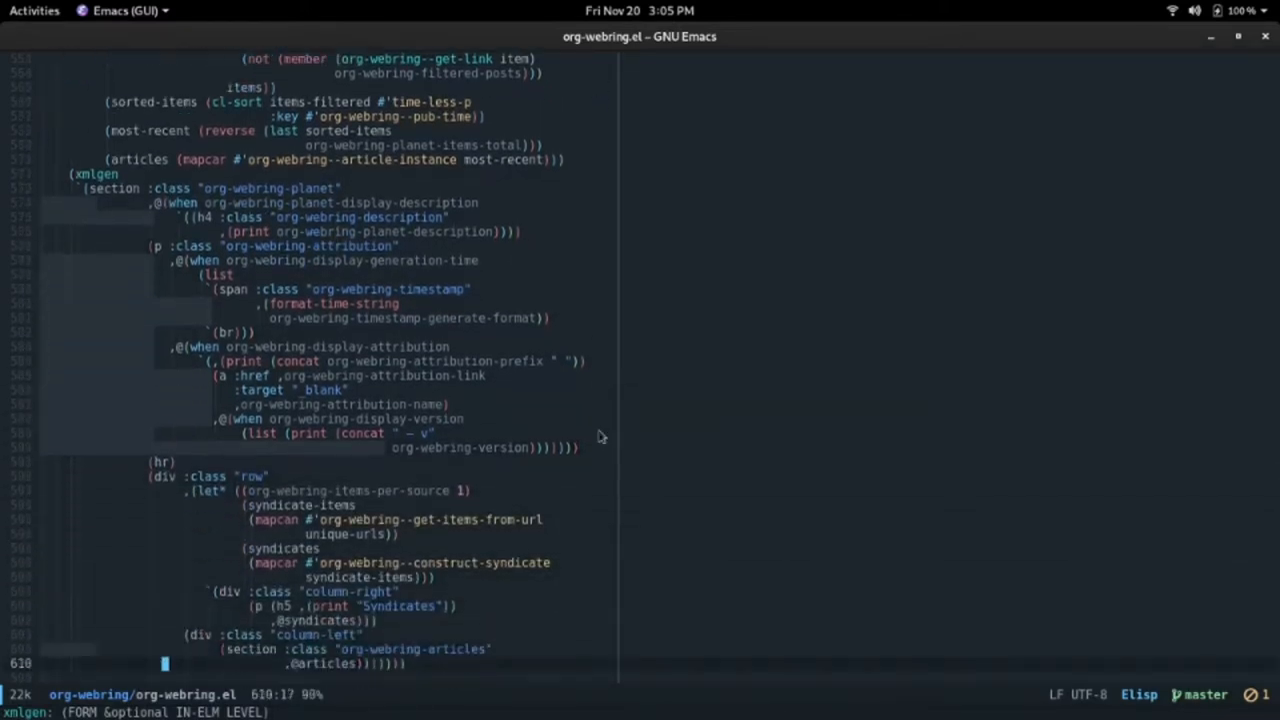
{"action": "scroll", "scroll_direction": "down", "scroll_amount": 3}
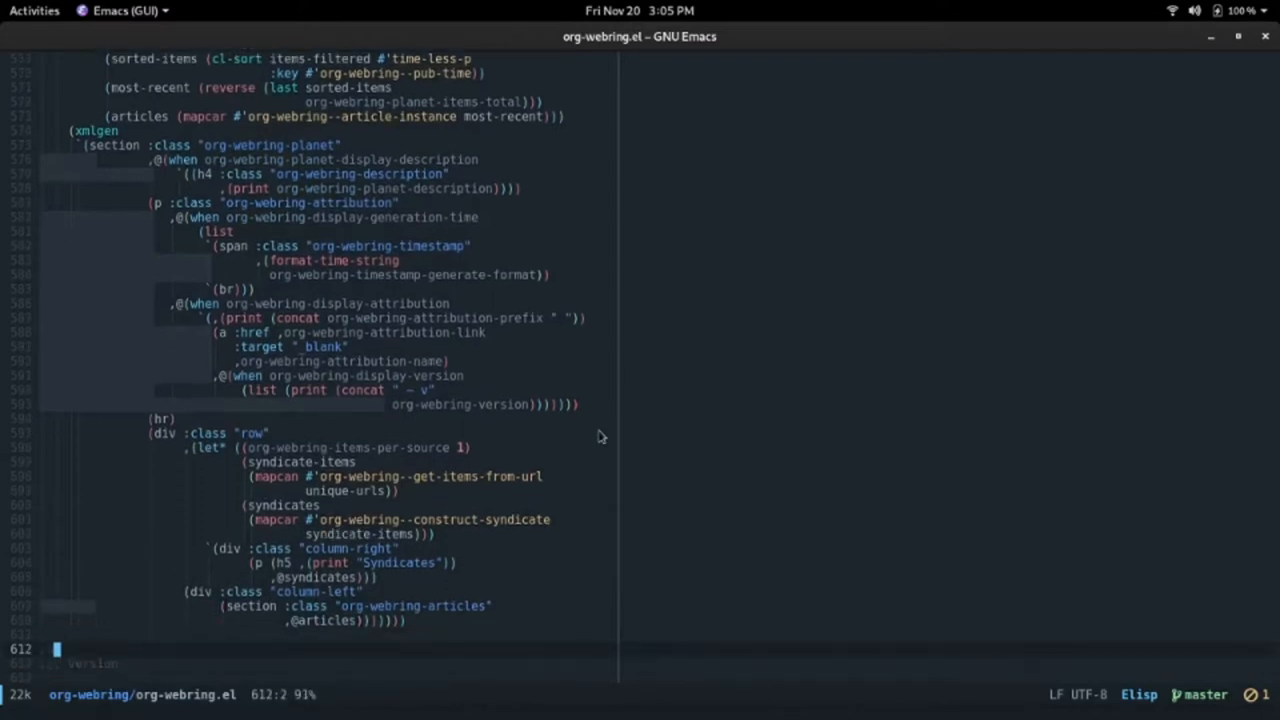